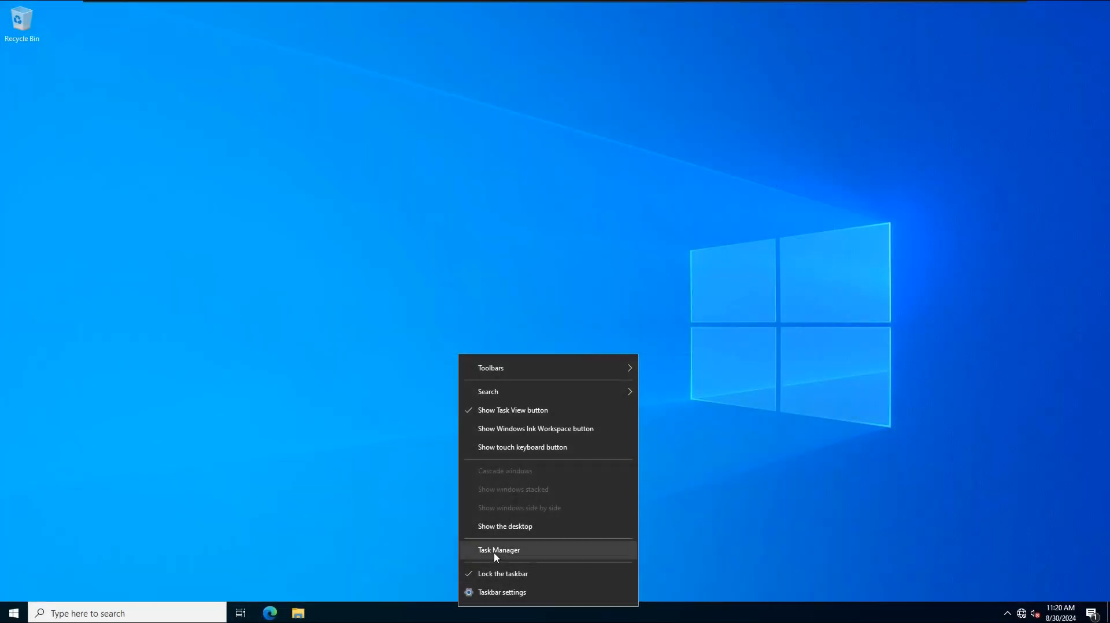
Step: Launch Task Manager from the taskbar and switch to one of its tabs
{"action": "left_click", "coordinate": [499, 549]}
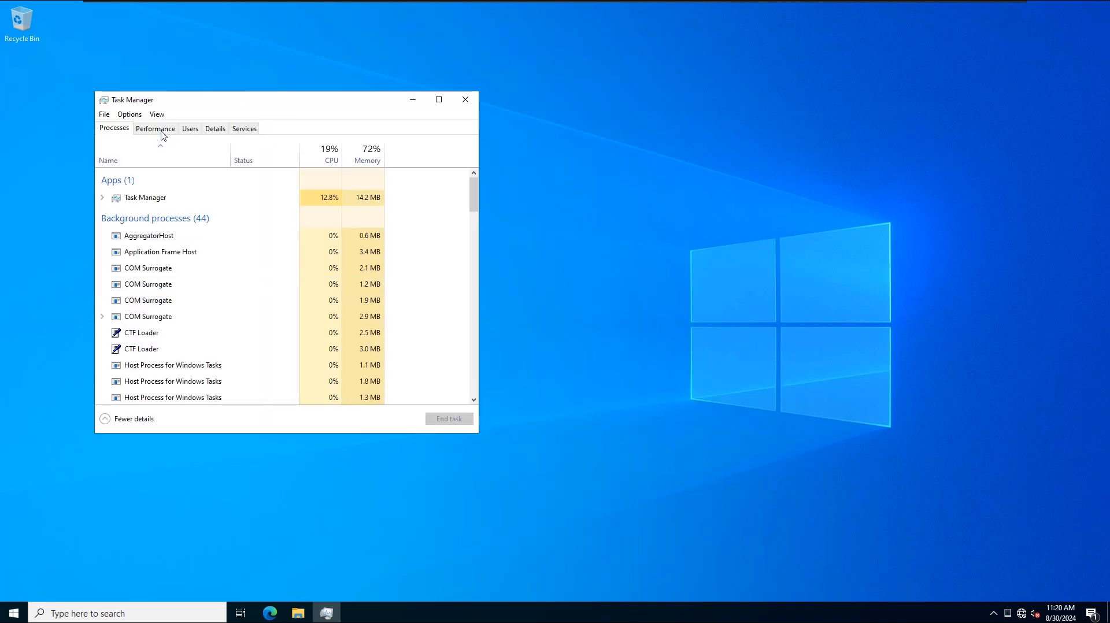
{"action": "left_click", "coordinate": [188, 128]}
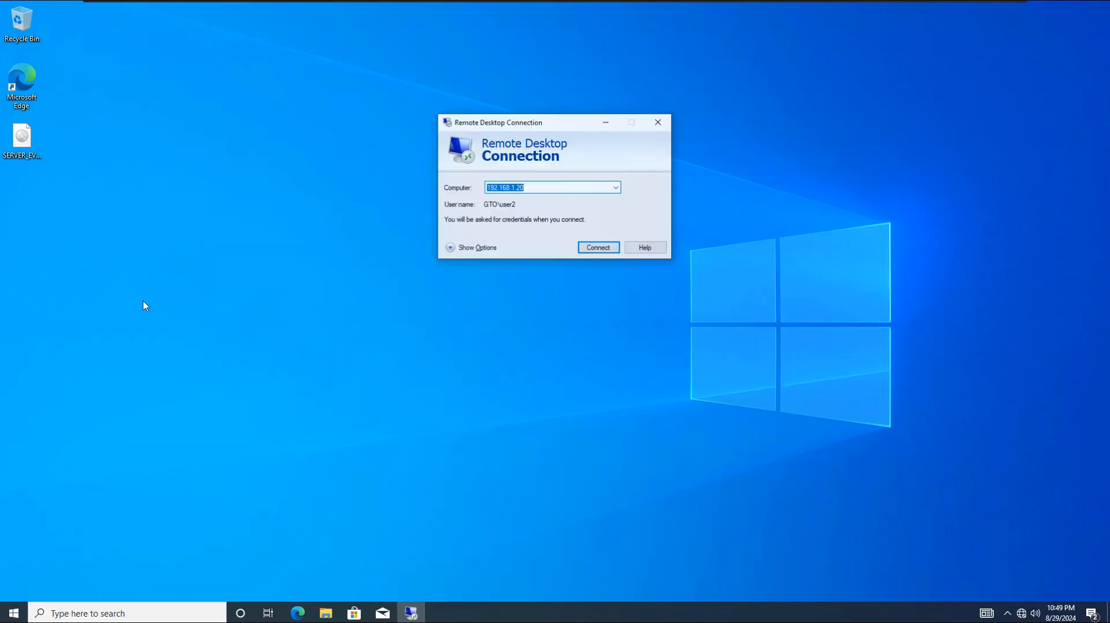
Step: Connect to 192.168.1.50 from the recent computers list as user2, accepting the certificate warning
{"action": "left_click", "coordinate": [614, 187]}
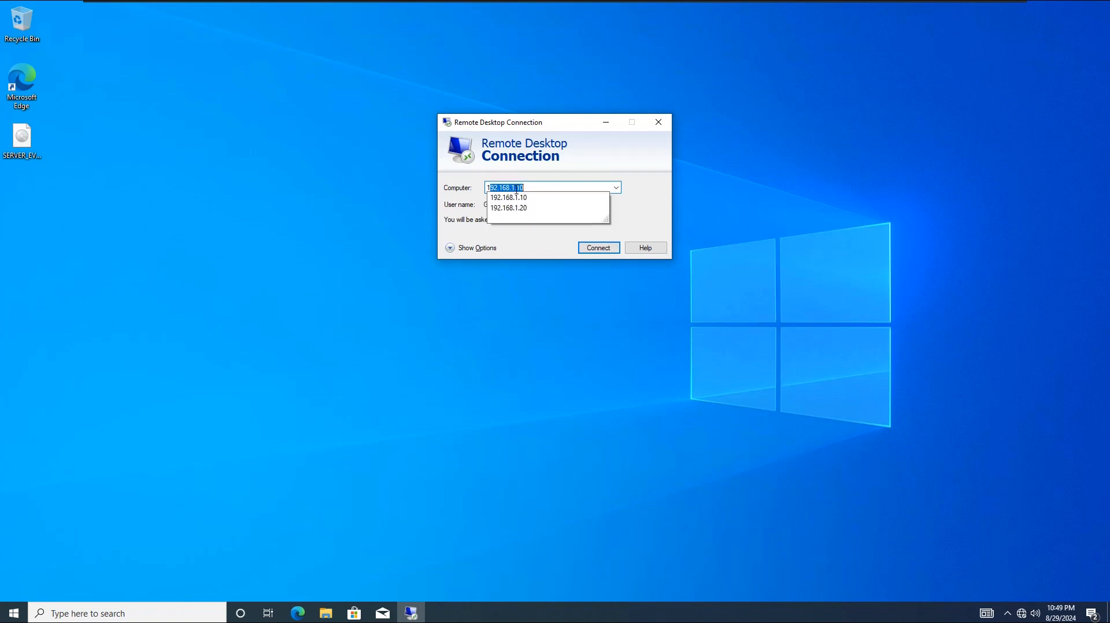
{"action": "left_click", "coordinate": [597, 247]}
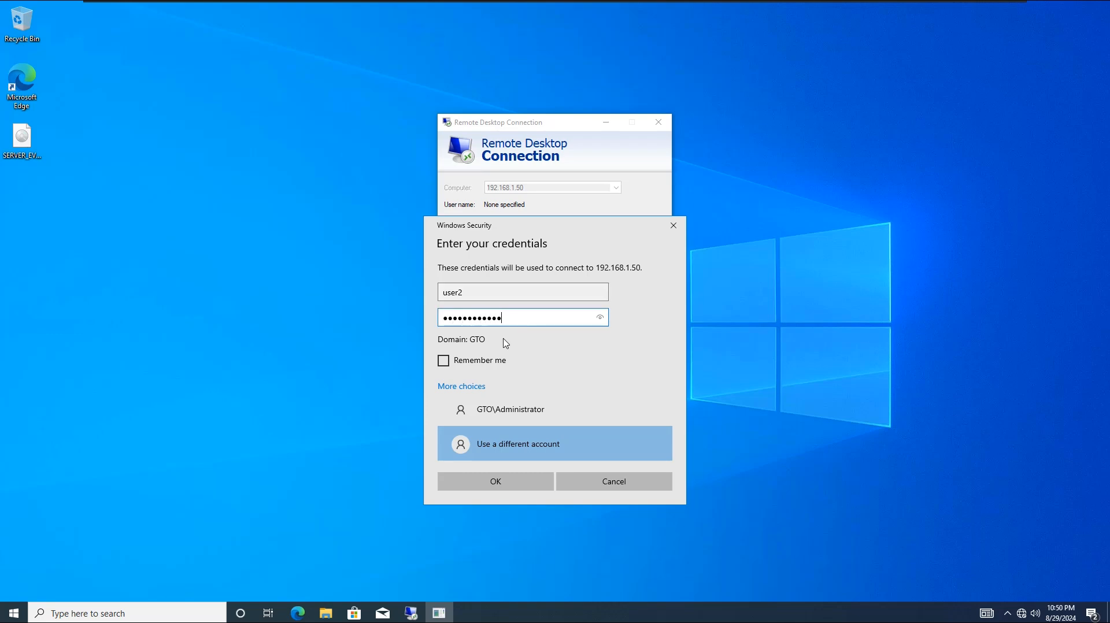
{"action": "left_click", "coordinate": [495, 481]}
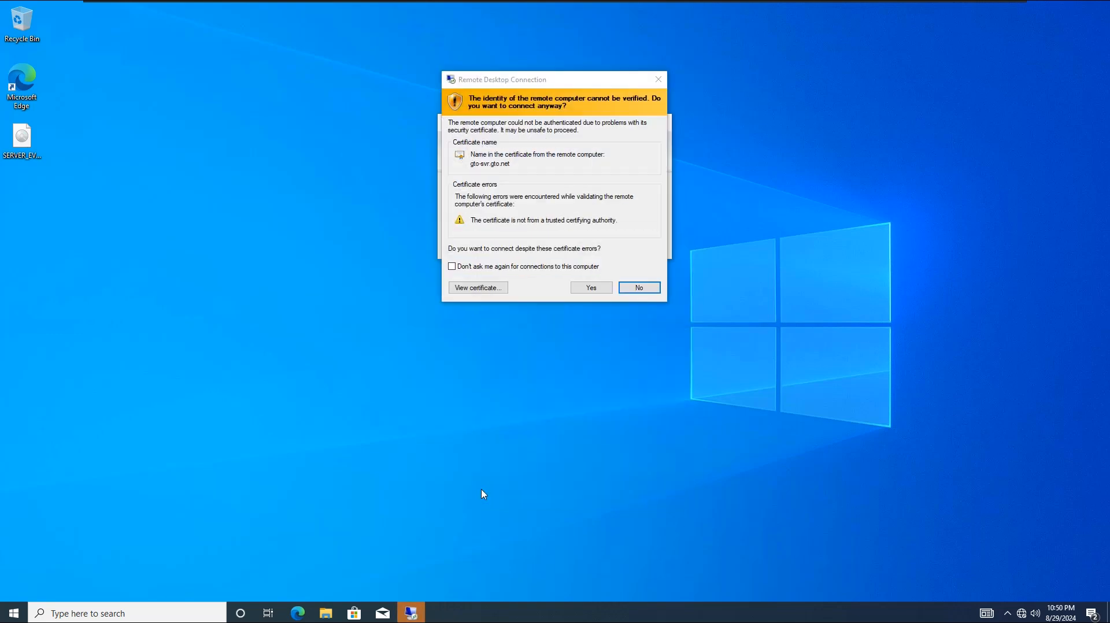
{"action": "left_click", "coordinate": [590, 288]}
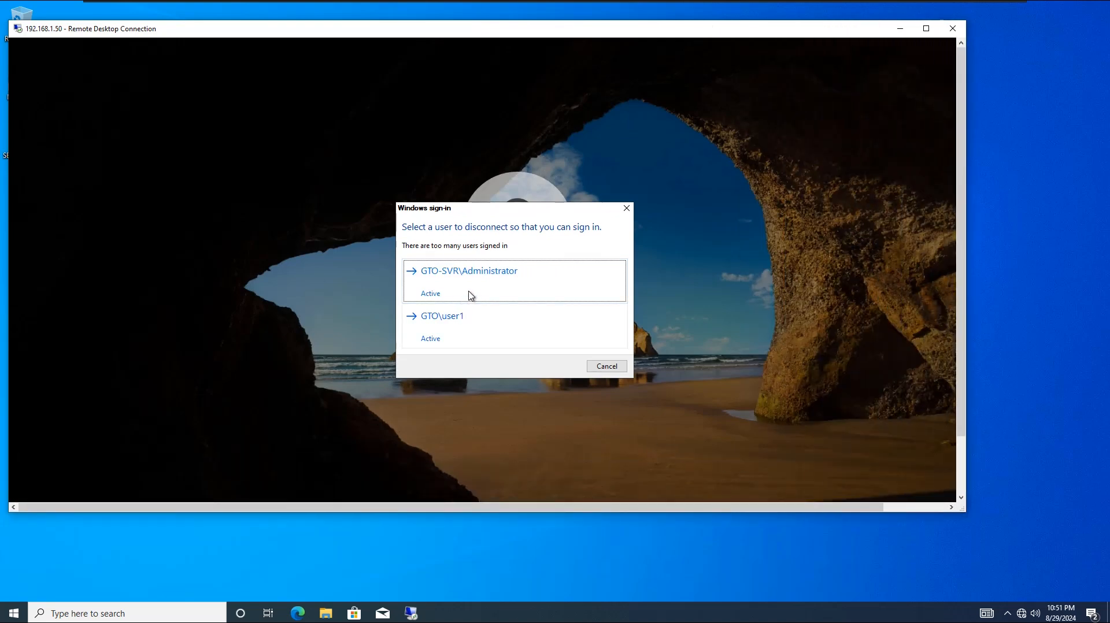
{"action": "mouse_move", "coordinate": [472, 320]}
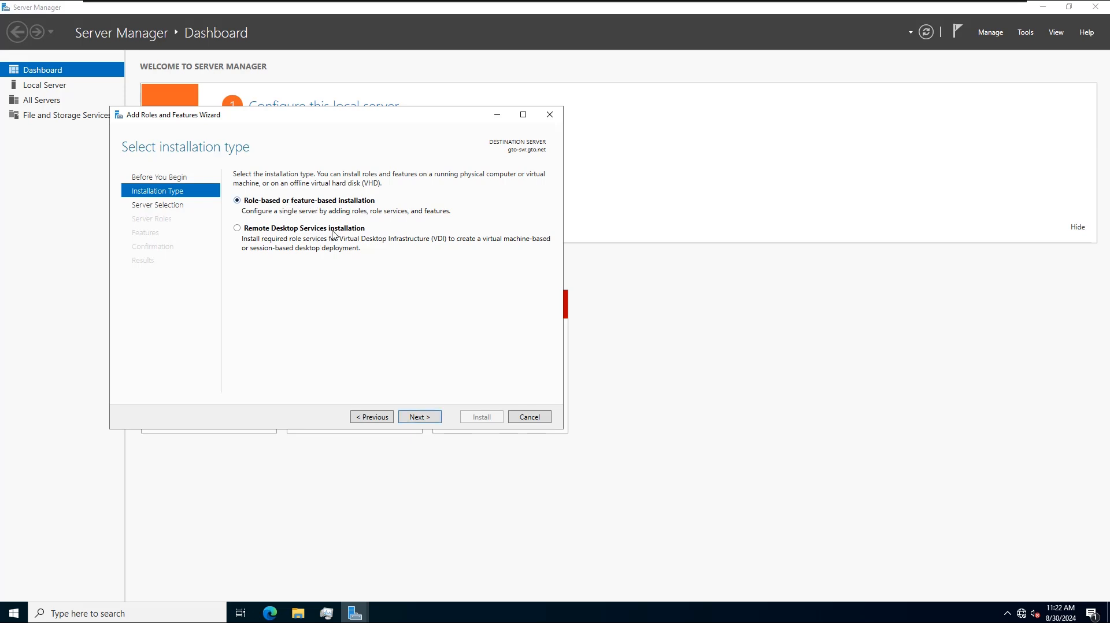
Step: Choose role-based installation on gto-svr.gto.net with the Remote Desktop Services role, skipping extra features
{"action": "left_click", "coordinate": [419, 417]}
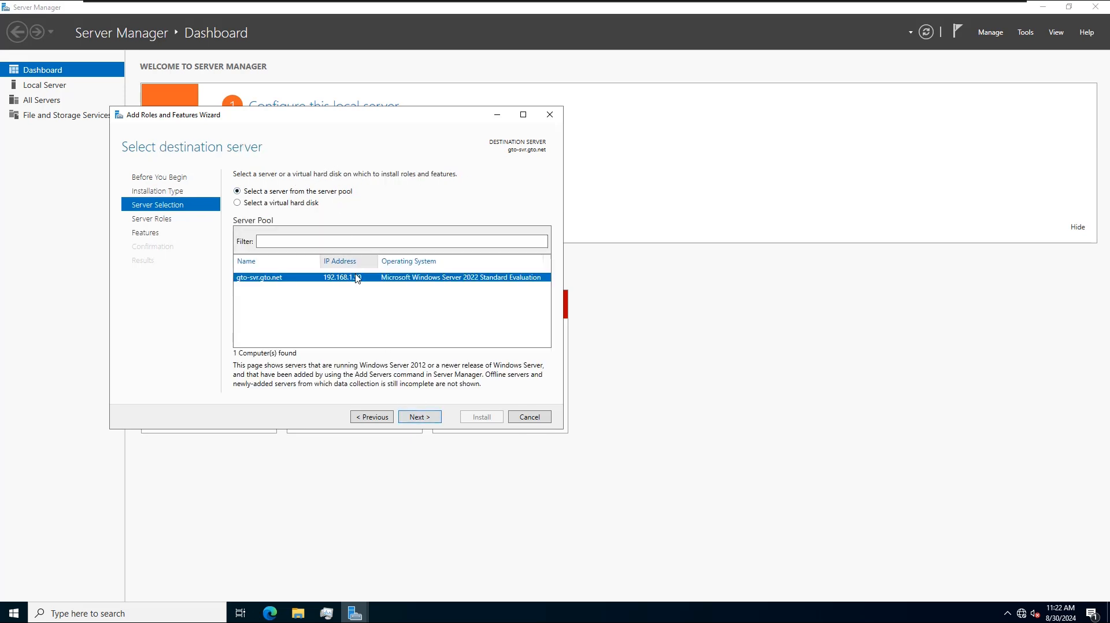
{"action": "left_click", "coordinate": [418, 416]}
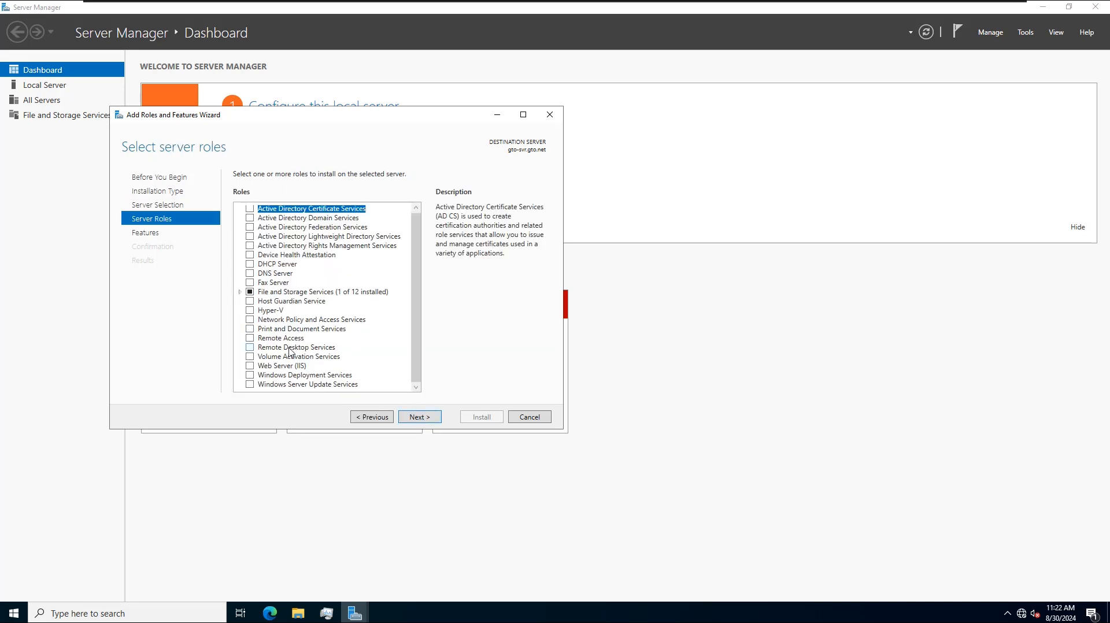
{"action": "left_click", "coordinate": [250, 347]}
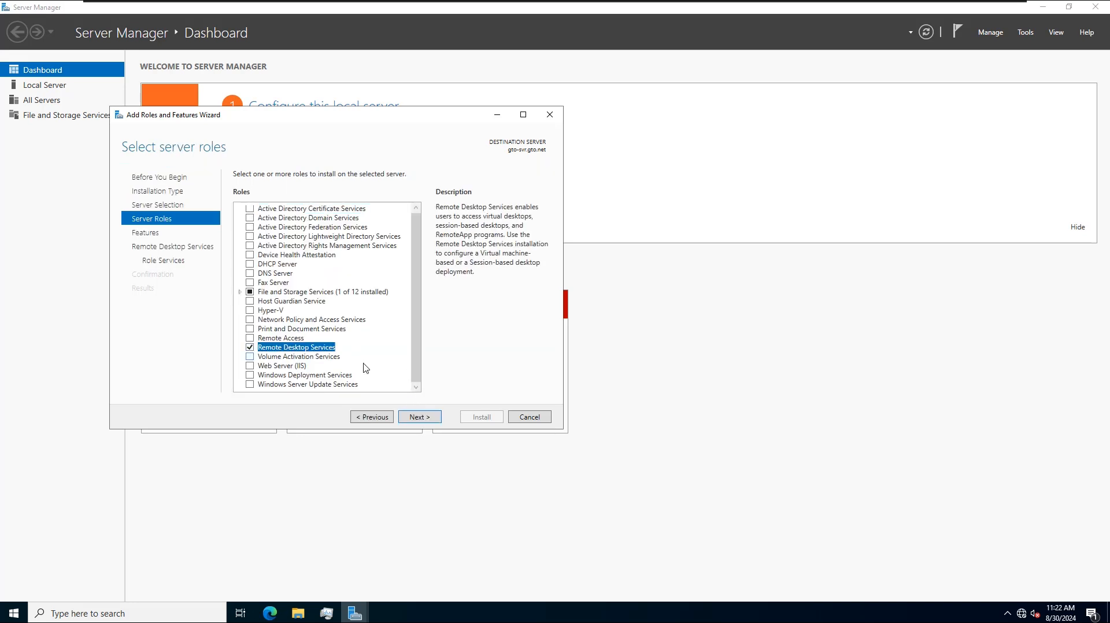
{"action": "left_click", "coordinate": [419, 416]}
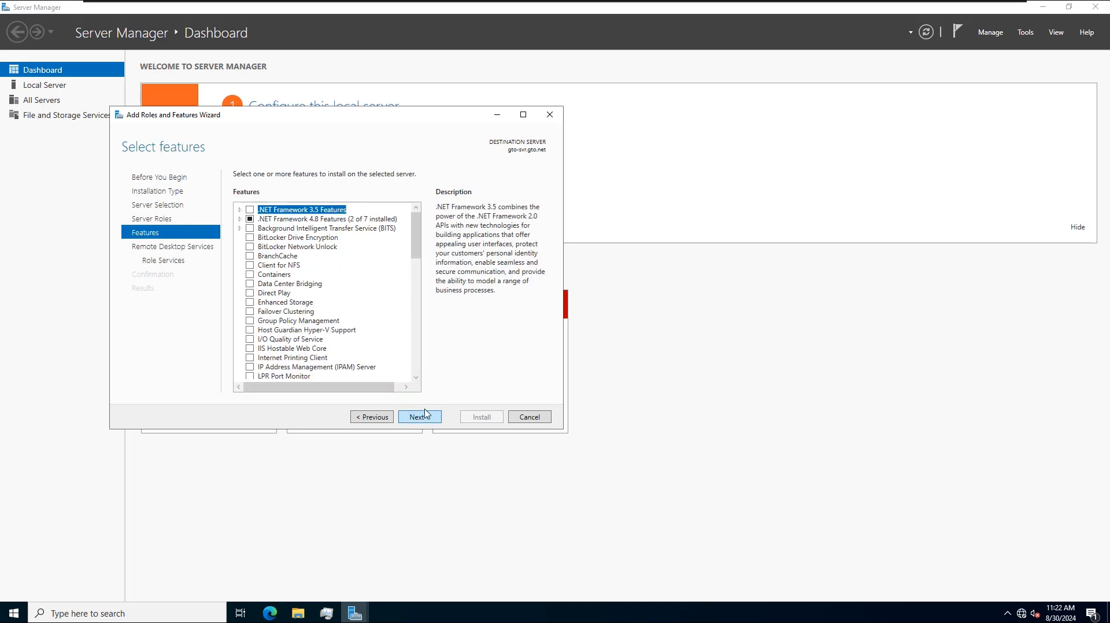
{"action": "scroll", "scroll_direction": "down", "scroll_amount": 3}
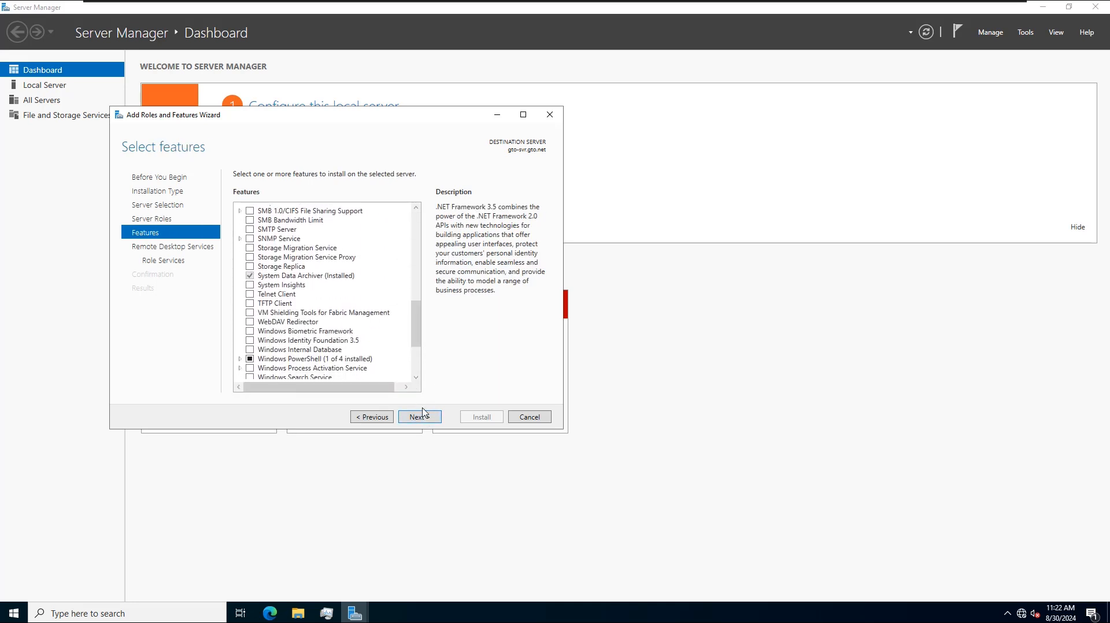
{"action": "left_click", "coordinate": [418, 417]}
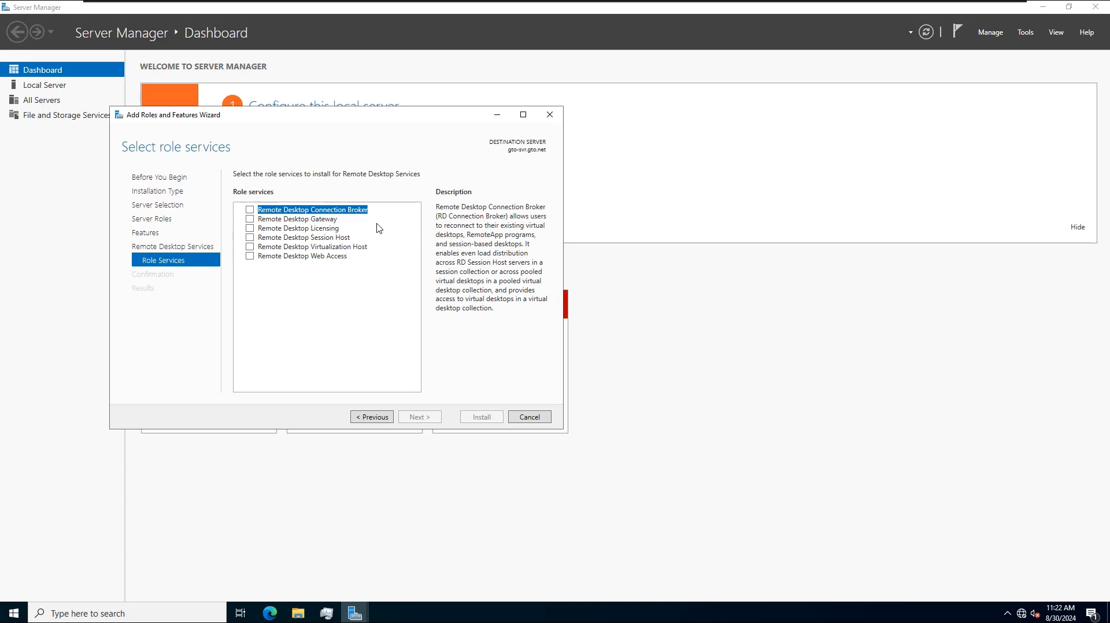
{"action": "mouse_move", "coordinate": [445, 248]}
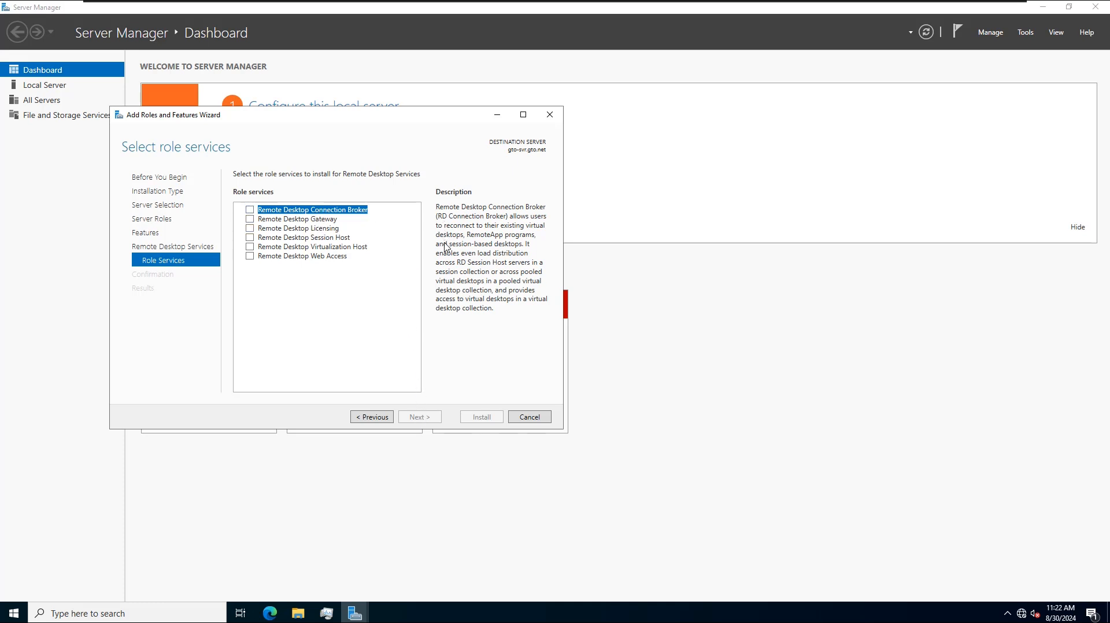
Step: Tick Connection Broker, Gateway, Licensing and Session Host role services, reading the Gateway and Virtualization Host descriptions
{"action": "left_click", "coordinate": [250, 209]}
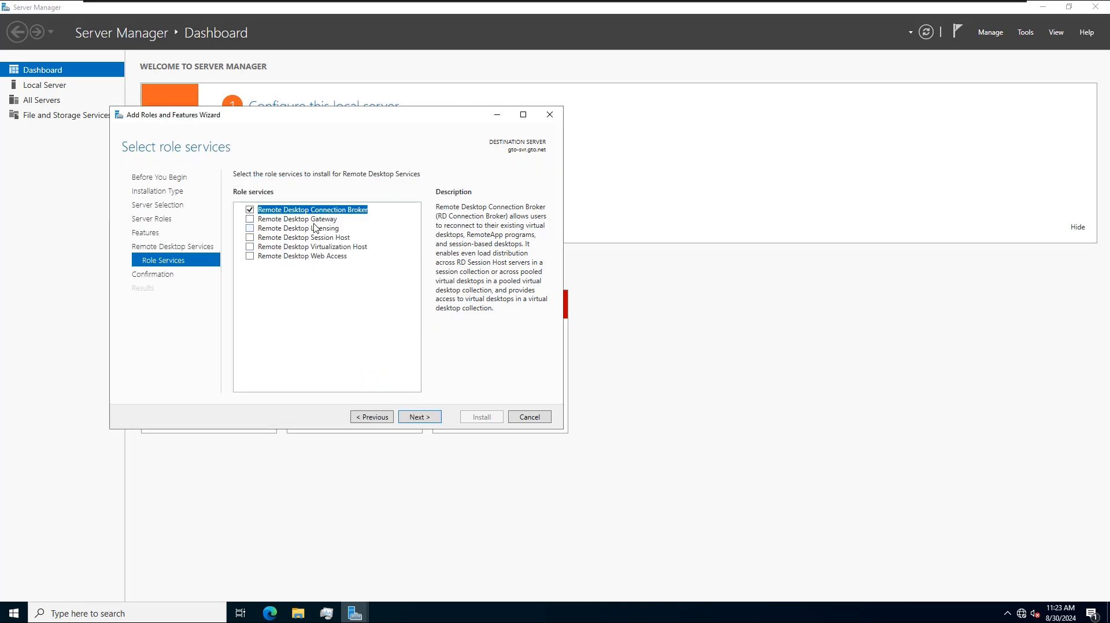
{"action": "left_click", "coordinate": [301, 219]}
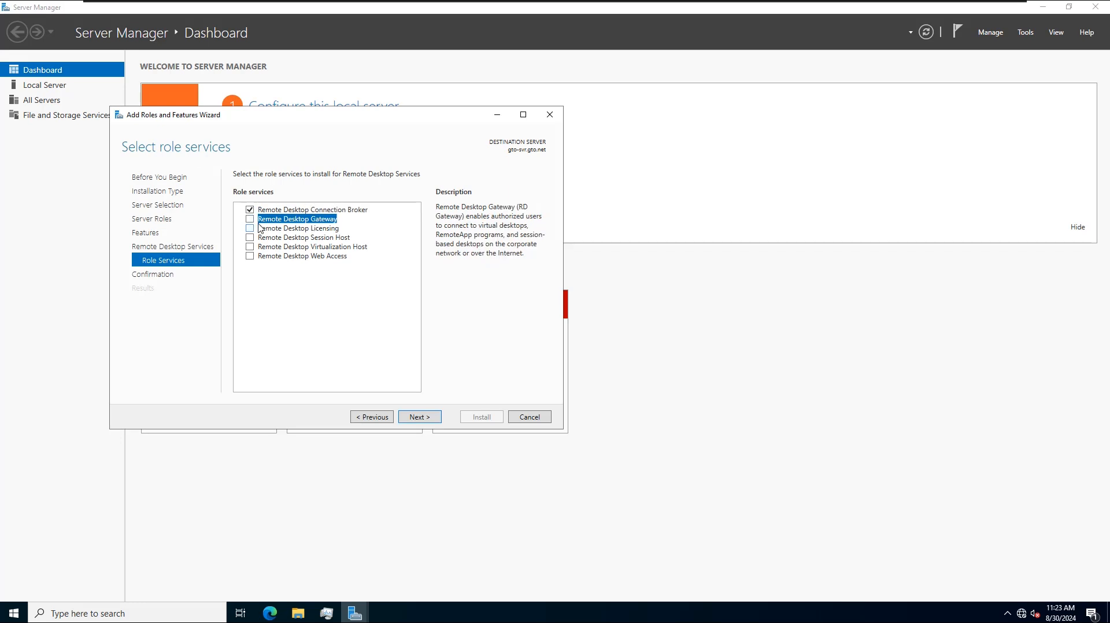
{"action": "left_click", "coordinate": [250, 219]}
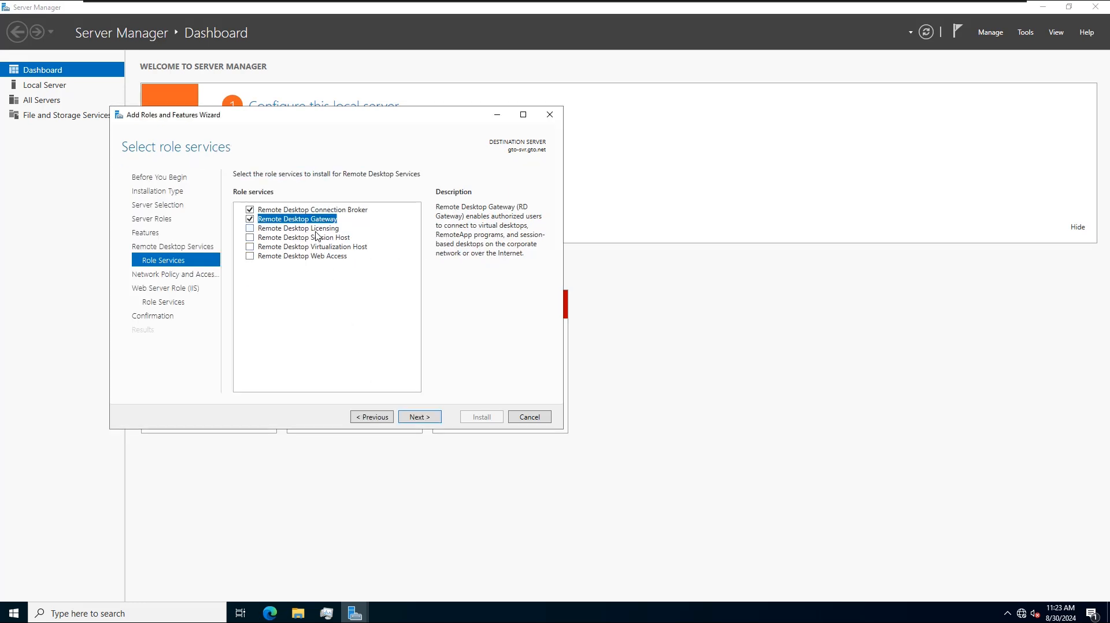
{"action": "left_click", "coordinate": [250, 228]}
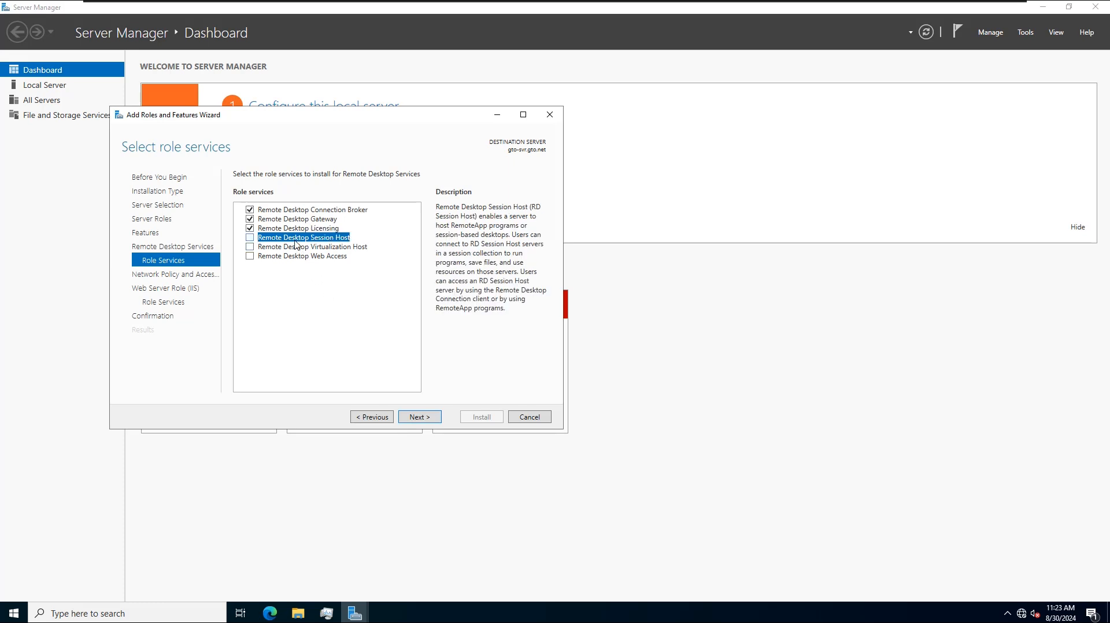
{"action": "left_click", "coordinate": [250, 238]}
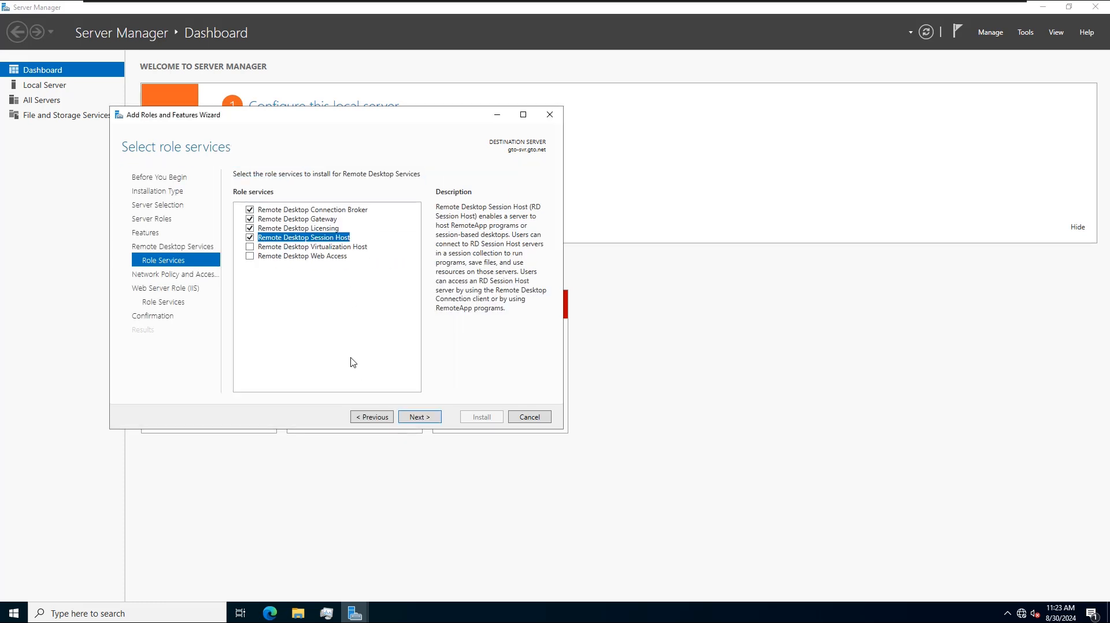
{"action": "left_click", "coordinate": [311, 246]}
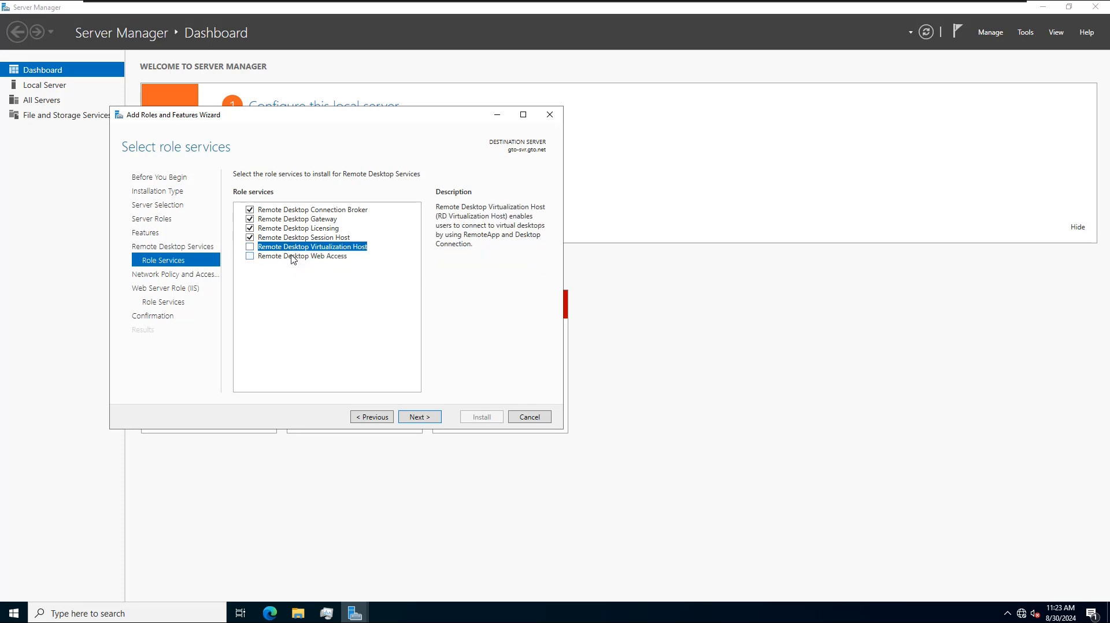
Step: Advance past Role Services, Network Policy and IIS pages with default web server services to the confirmation summary
{"action": "left_click", "coordinate": [419, 417]}
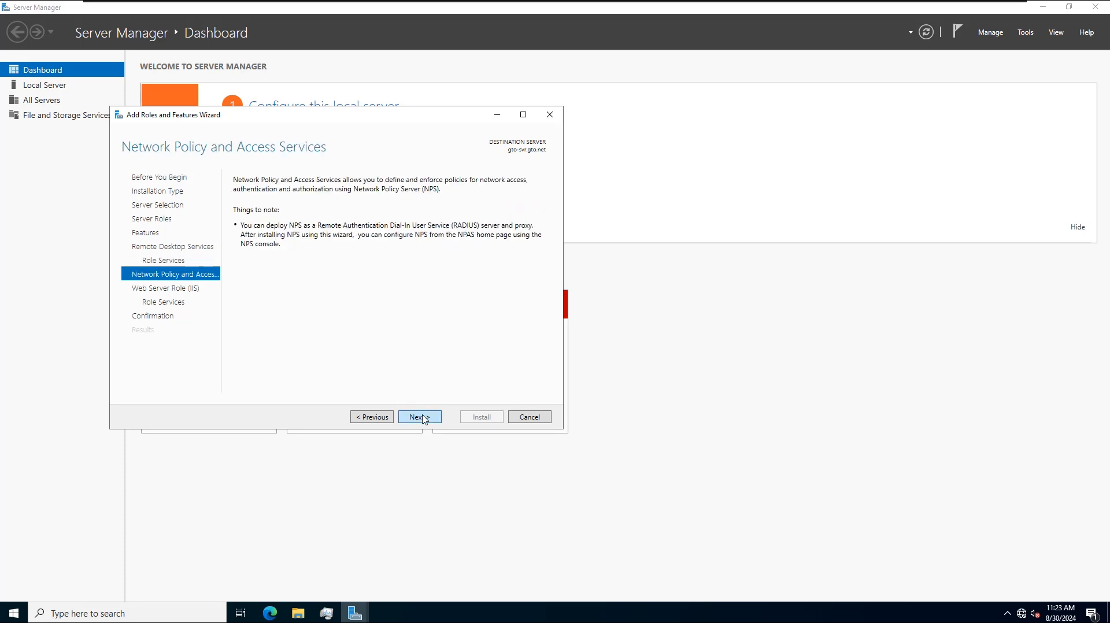
{"action": "left_click", "coordinate": [419, 416]}
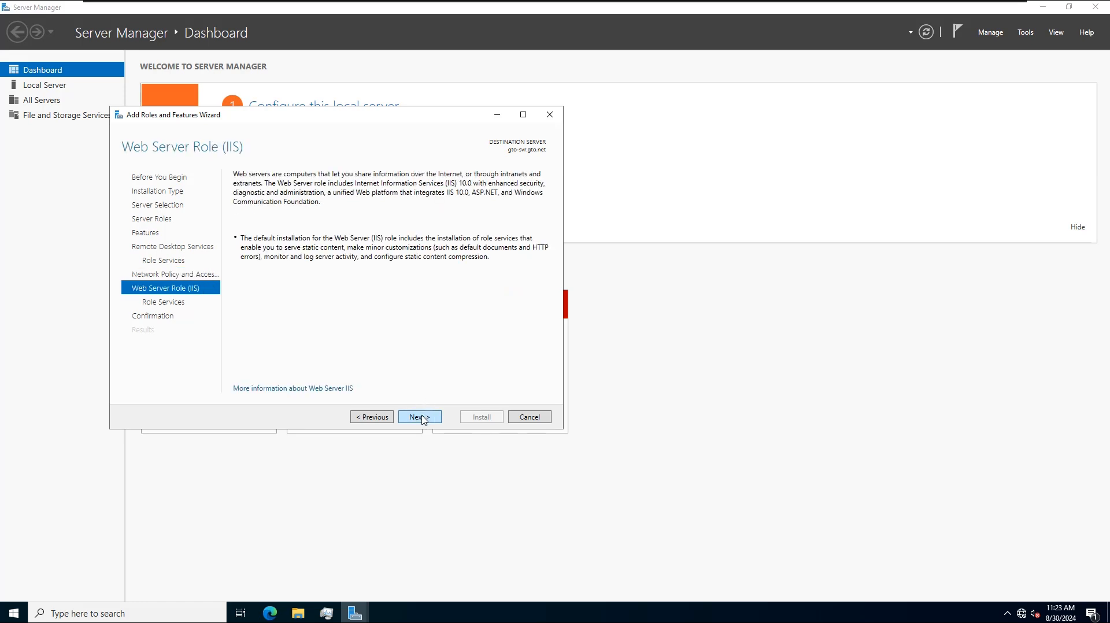
{"action": "left_click", "coordinate": [419, 416]}
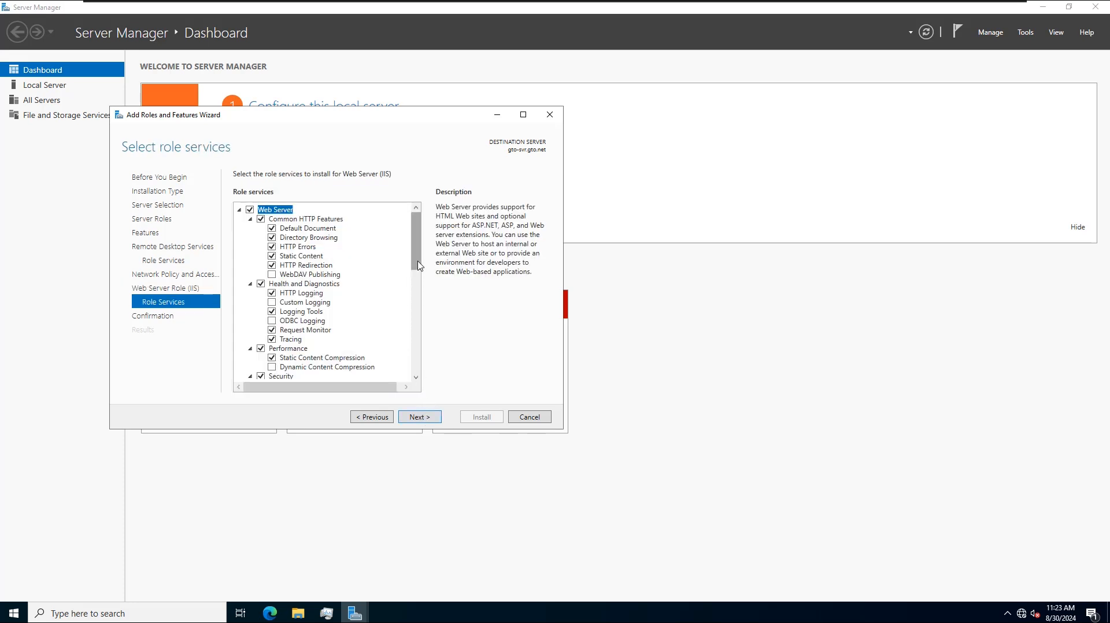
{"action": "scroll", "scroll_direction": "down", "scroll_amount": 3}
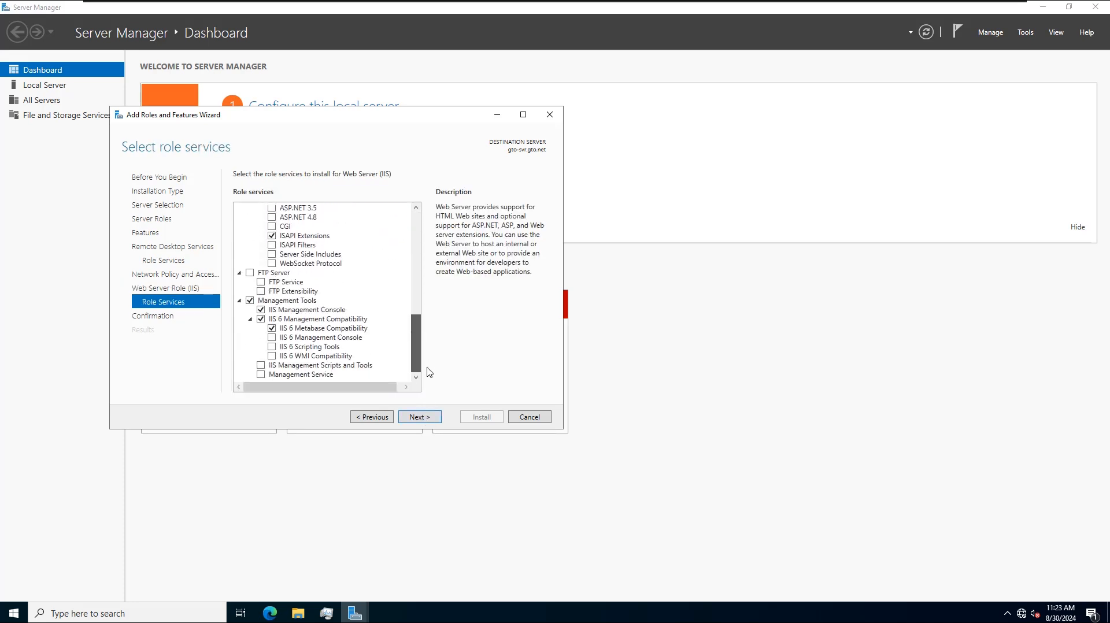
{"action": "left_click", "coordinate": [419, 417]}
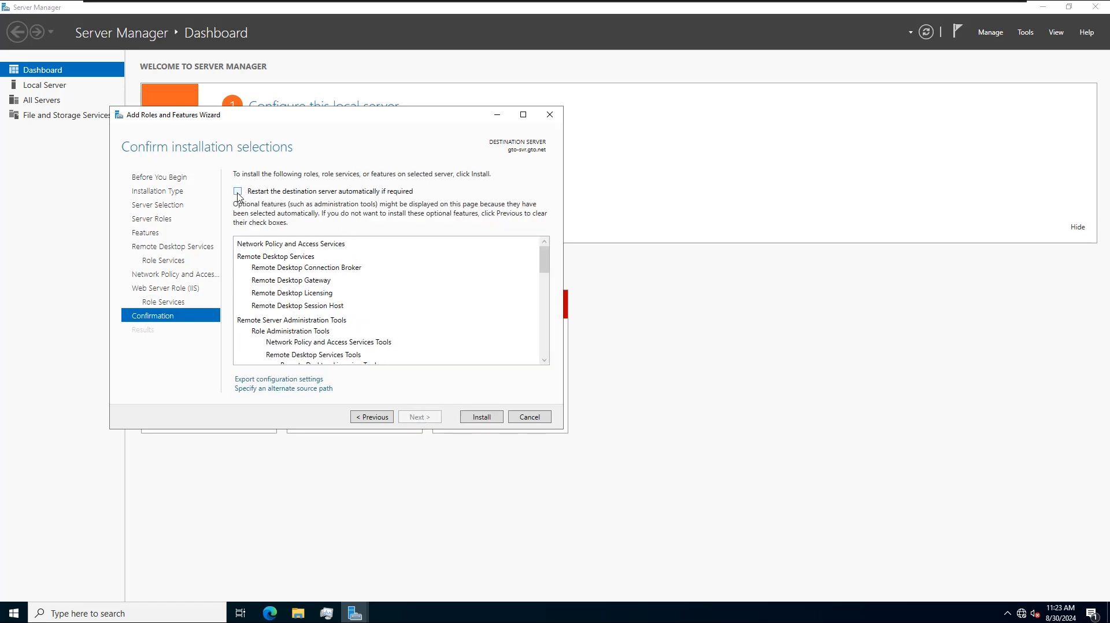
Step: Allow automatic server restart, confirm the prompt and begin installing the selected roles
{"action": "left_click", "coordinate": [238, 191]}
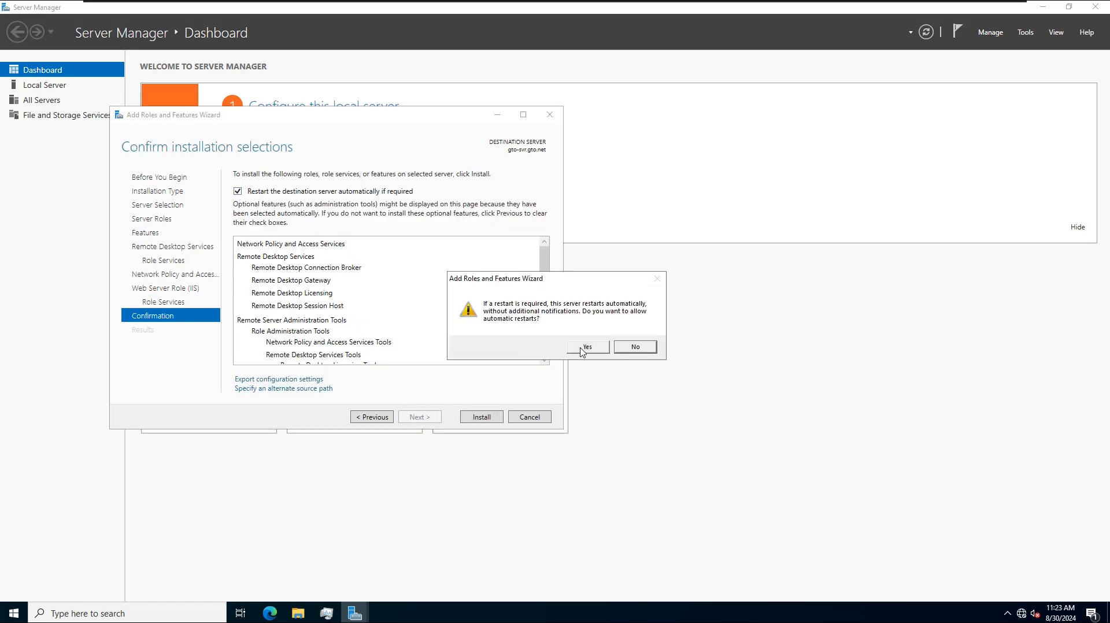
{"action": "left_click", "coordinate": [586, 347]}
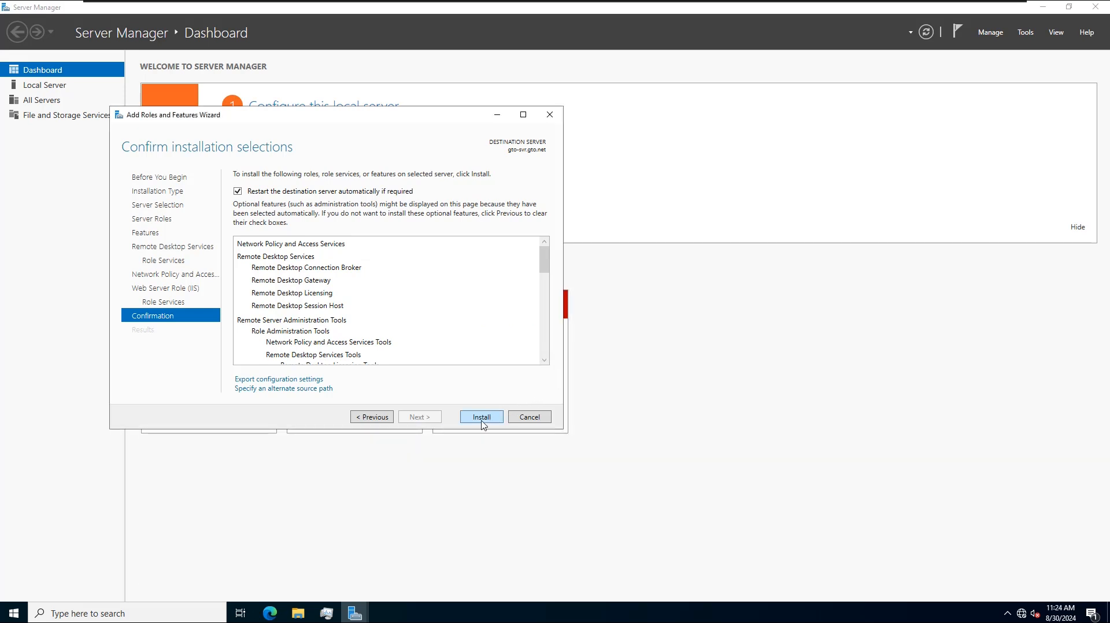
{"action": "left_click", "coordinate": [481, 416]}
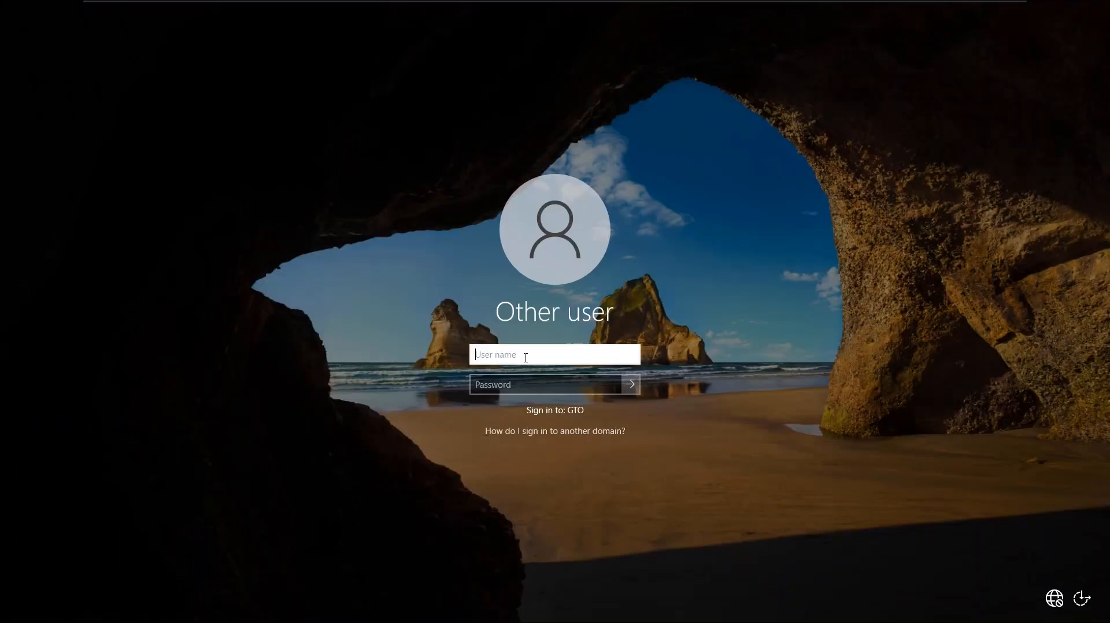
Step: Enter administrator as the user name on the GTO domain sign-in screen
{"action": "type", "text": "administrator"}
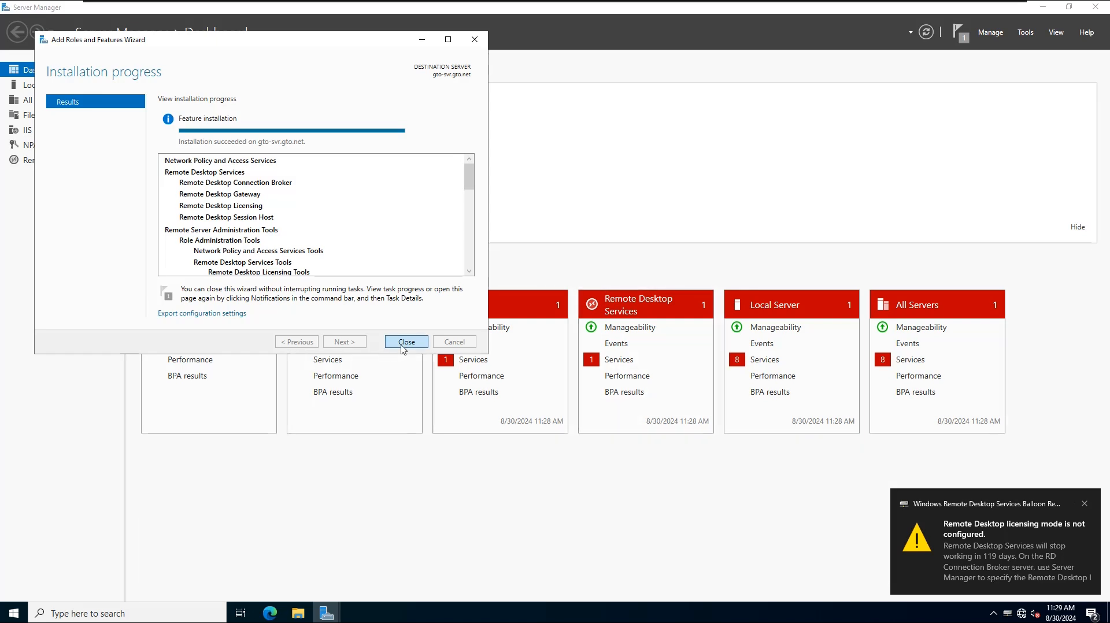
Step: Close the finished Add Roles wizard and dismiss the Windows Admin Center message
{"action": "left_click", "coordinate": [406, 342]}
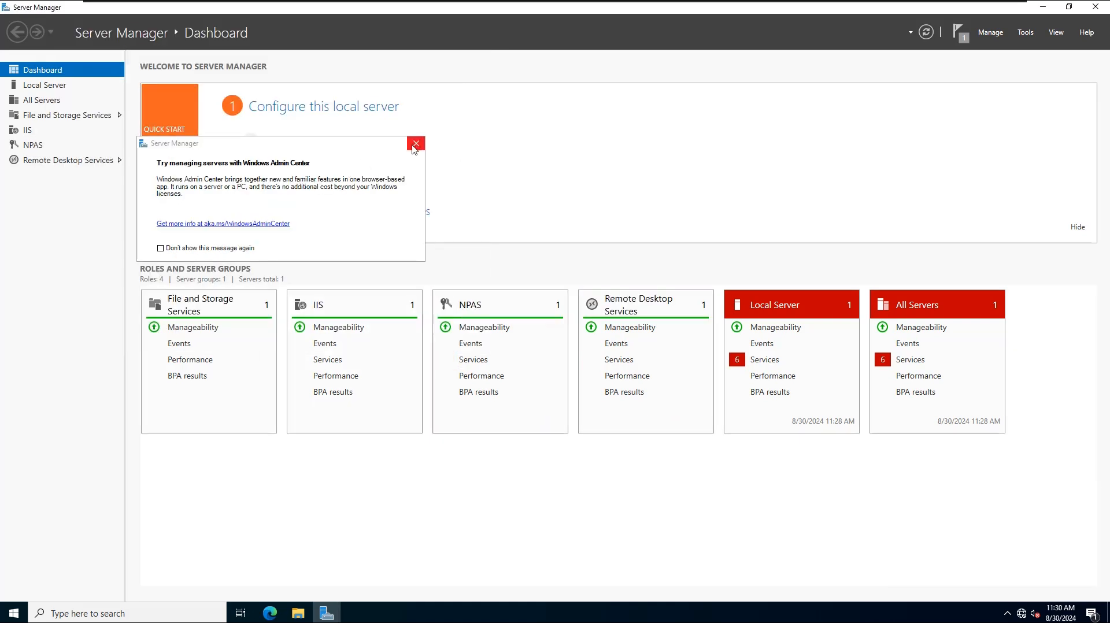
{"action": "mouse_move", "coordinate": [418, 149]}
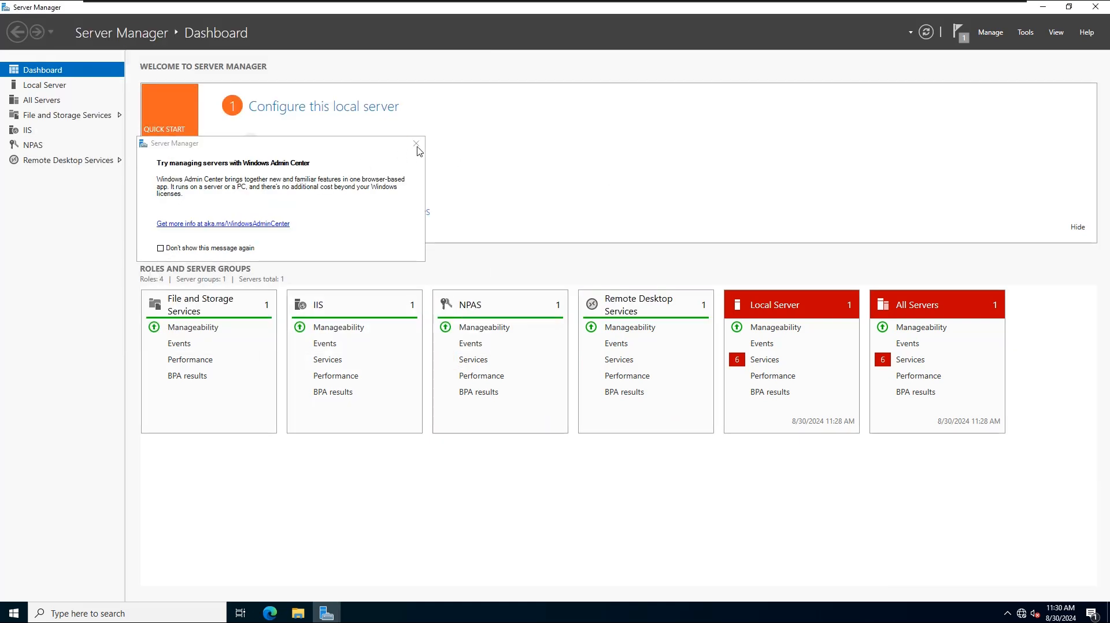
{"action": "left_click", "coordinate": [69, 160]}
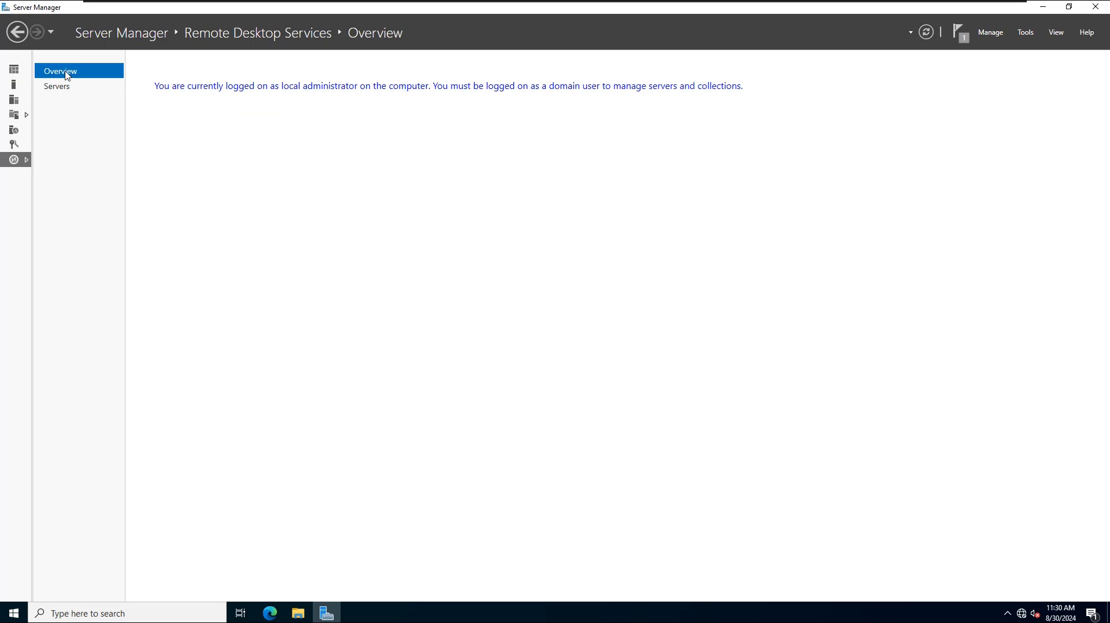
Step: From the Remote Desktop Services Servers page, launch RD Licensing Manager for GTO-SVR
{"action": "left_click", "coordinate": [57, 85]}
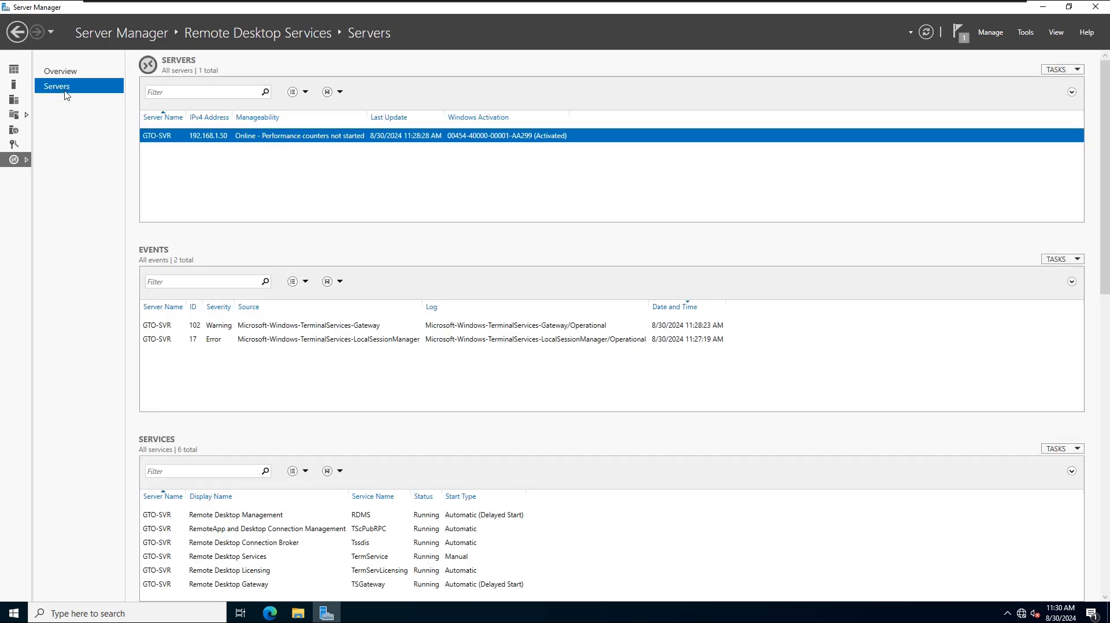
{"action": "right_click", "coordinate": [180, 136]}
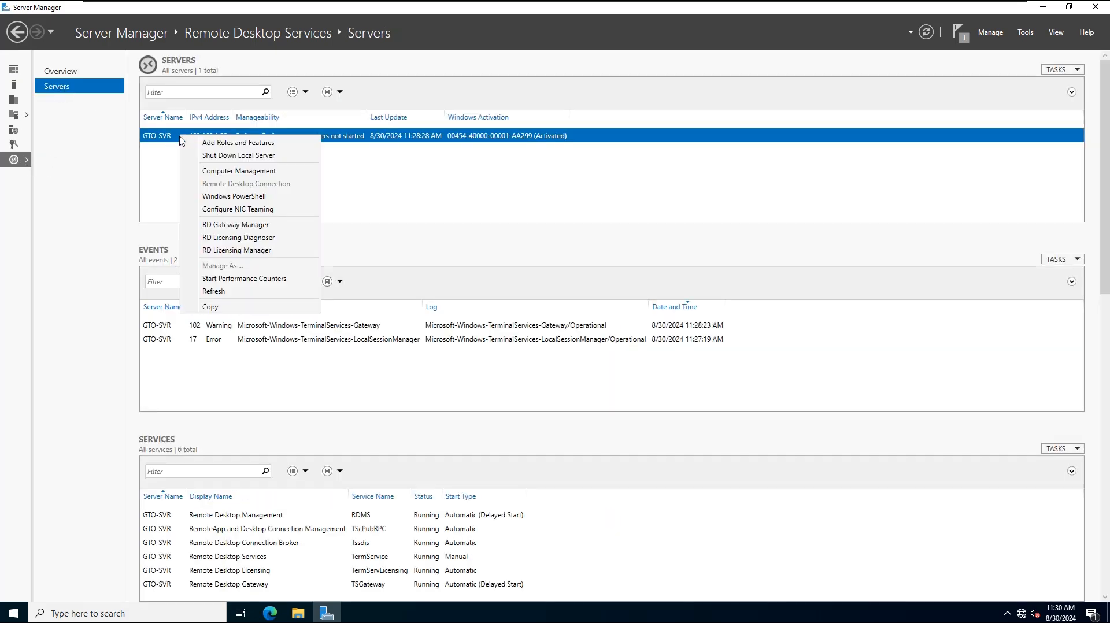
{"action": "left_click", "coordinate": [228, 255]}
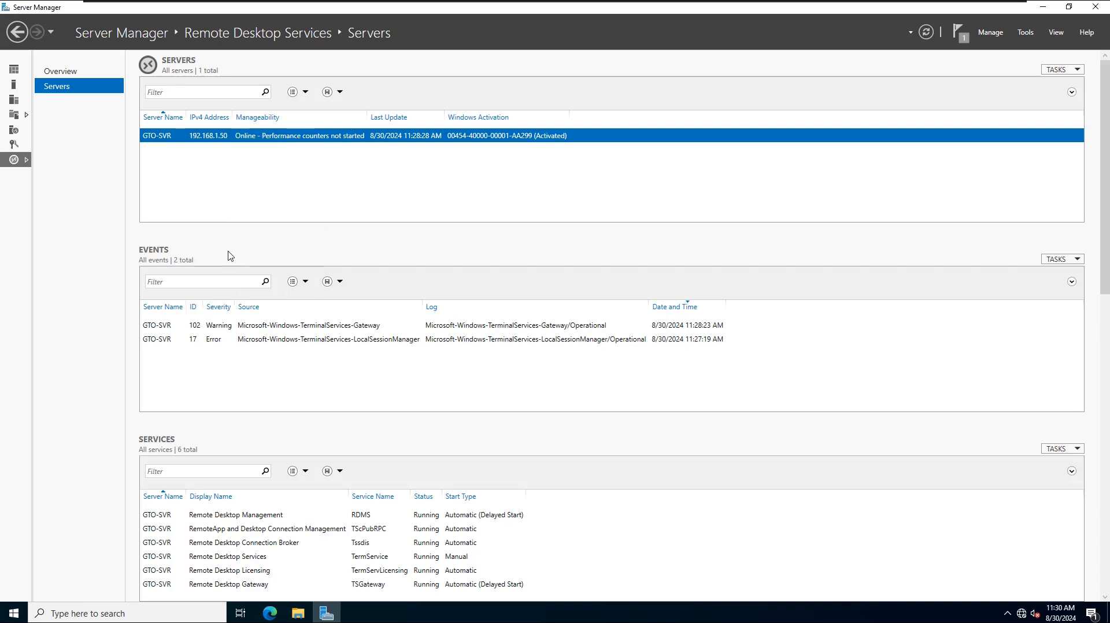
Step: Start the Activate Server wizard for GTO-SVR, keeping the Automatic connection method
{"action": "left_click", "coordinate": [355, 612]}
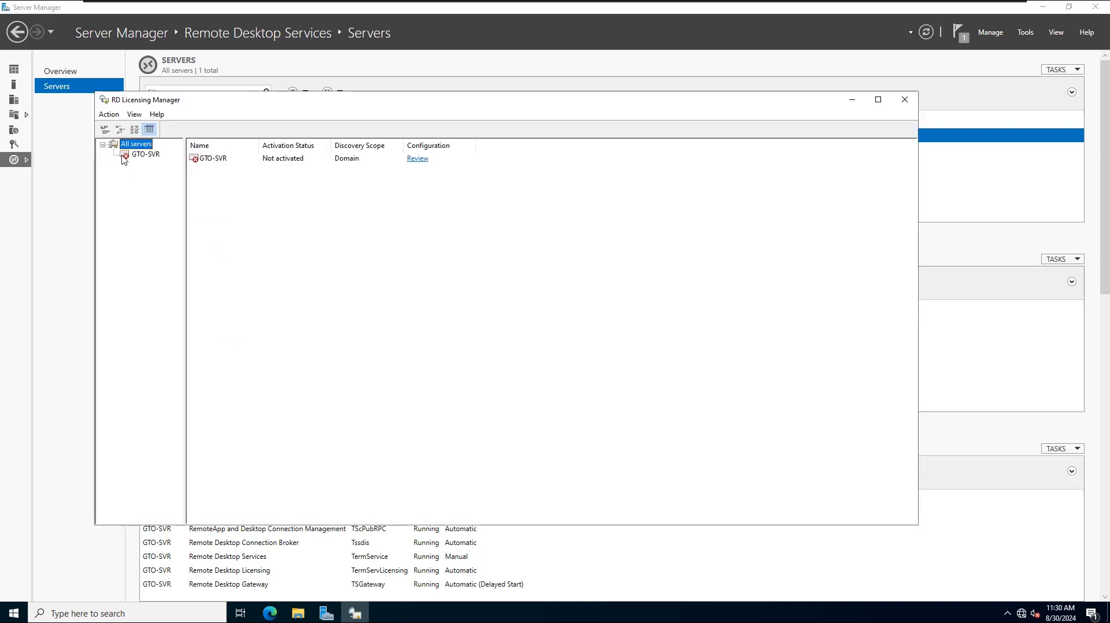
{"action": "right_click", "coordinate": [146, 155]}
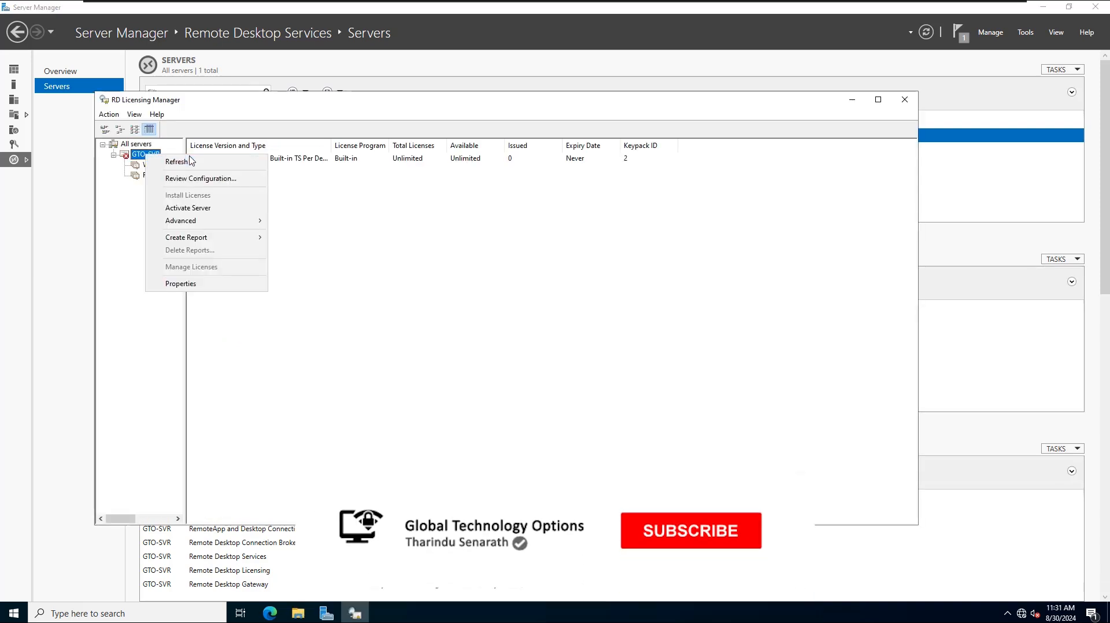
{"action": "left_click", "coordinate": [187, 207]}
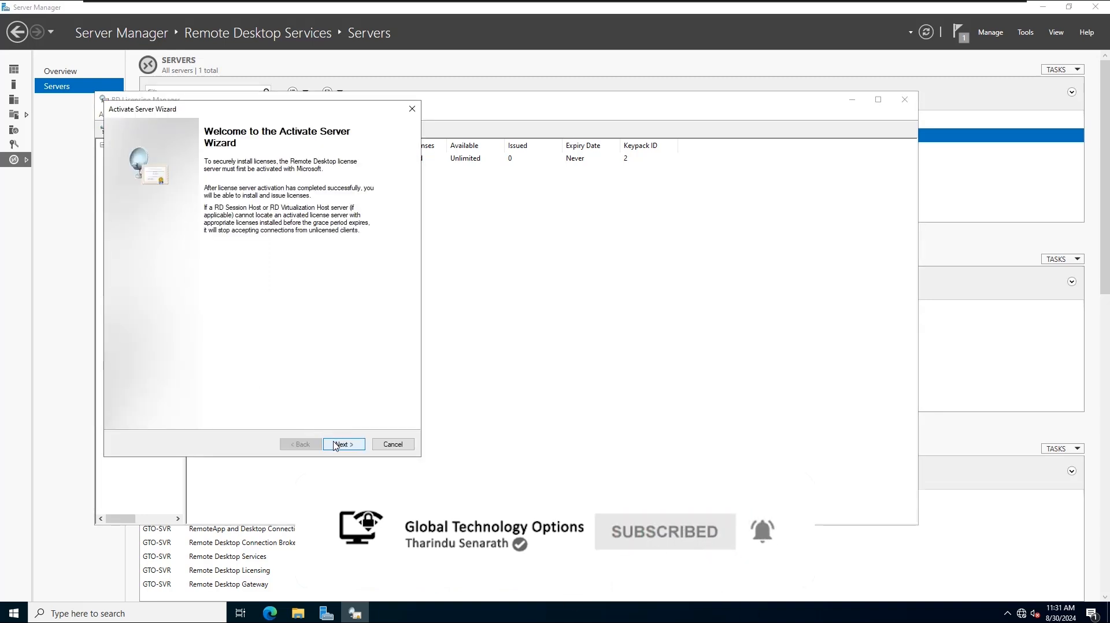
{"action": "left_click", "coordinate": [342, 444]}
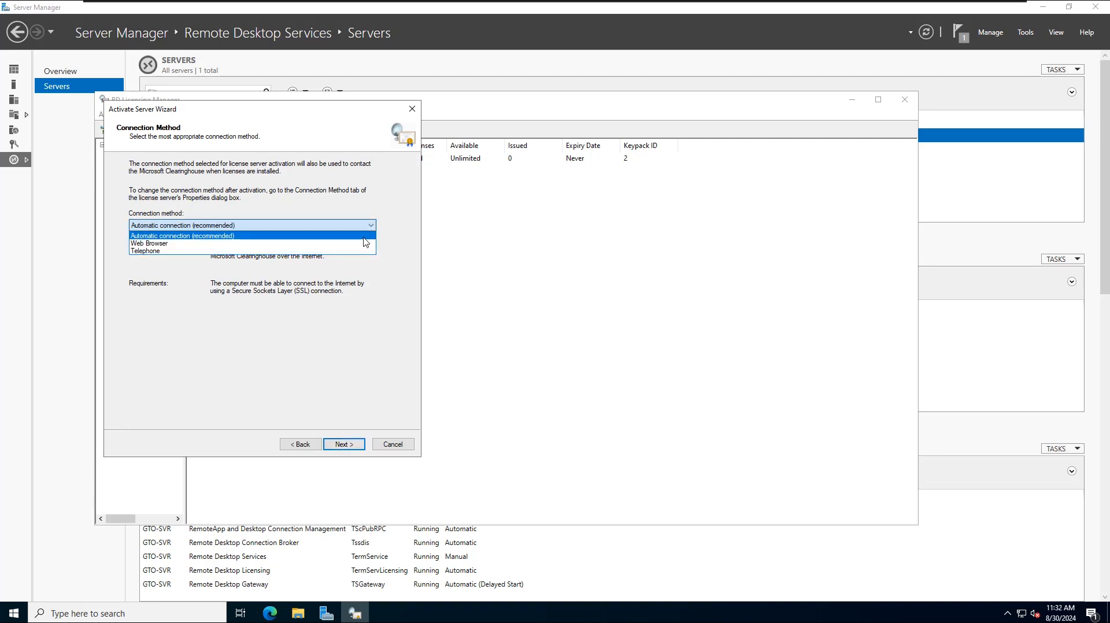
{"action": "left_click", "coordinate": [182, 234]}
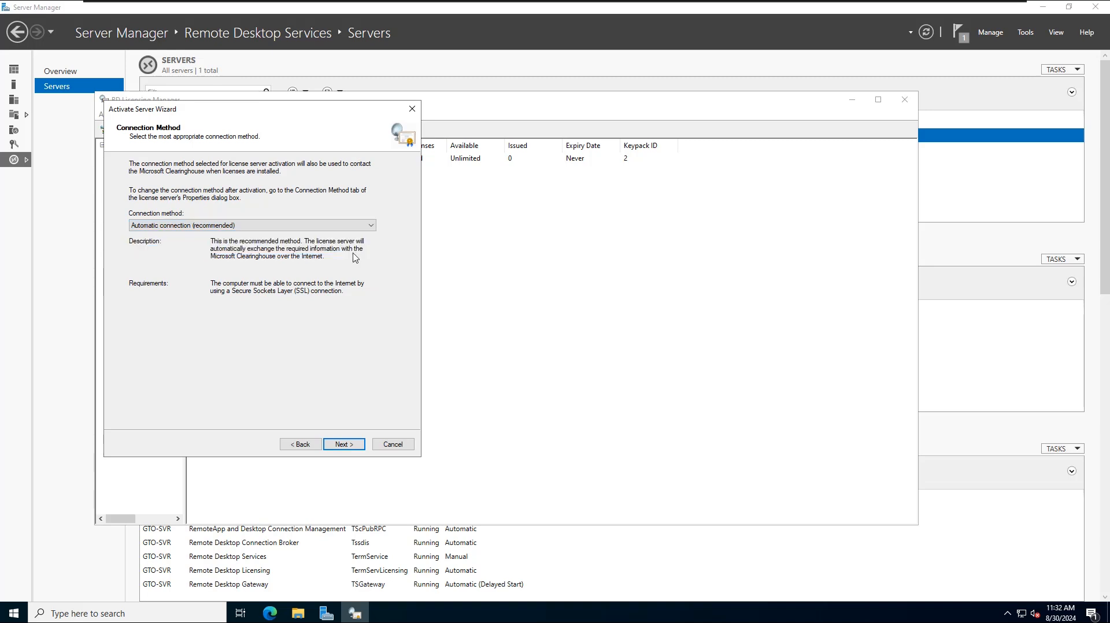
{"action": "left_click", "coordinate": [342, 444]}
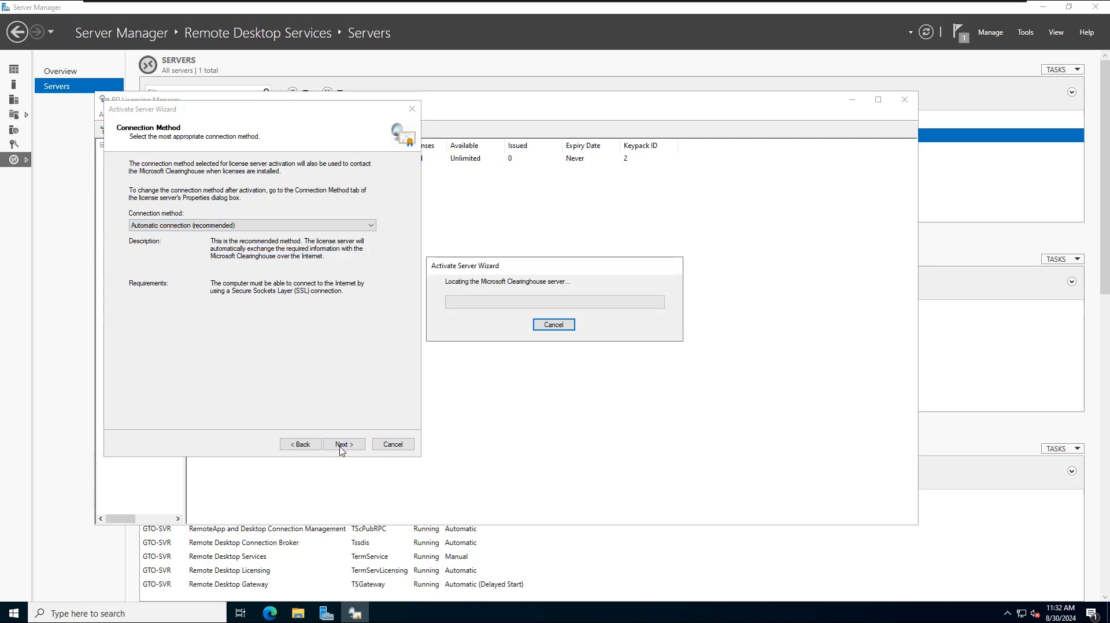
{"action": "left_click", "coordinate": [342, 444]}
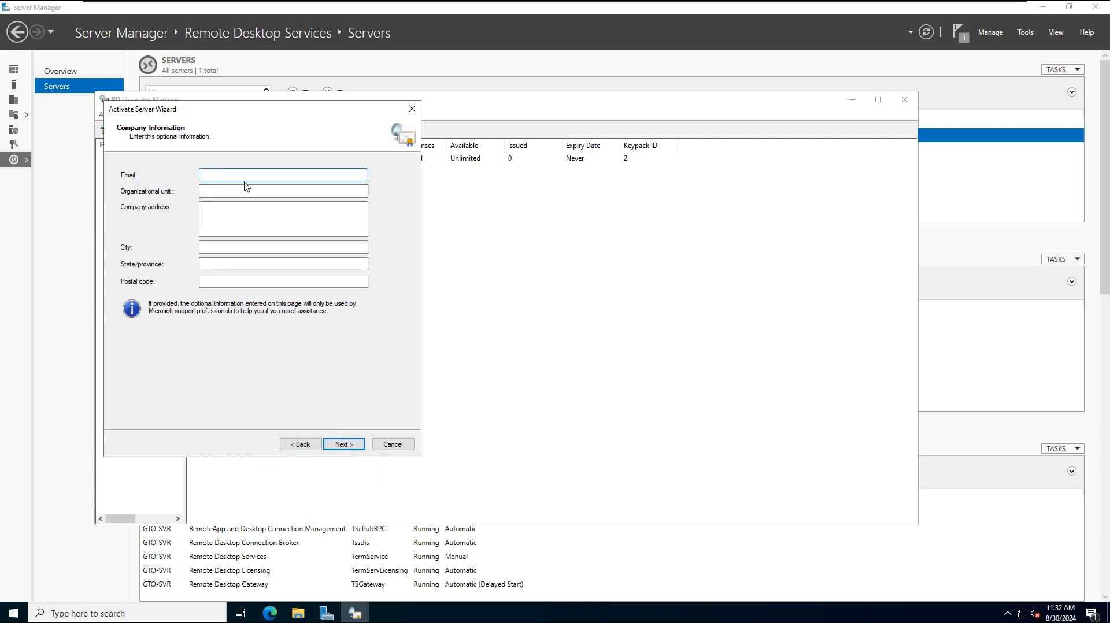
Step: Activate without optional company details and finish without starting the Install Licenses Wizard
{"action": "left_click", "coordinate": [342, 444]}
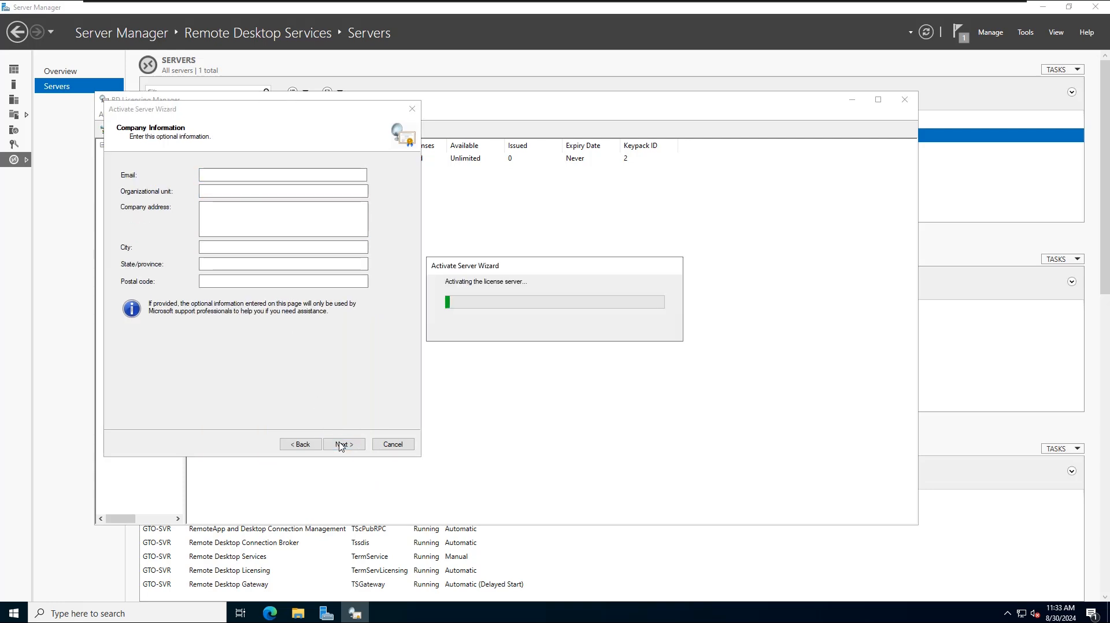
{"action": "left_click", "coordinate": [343, 444]}
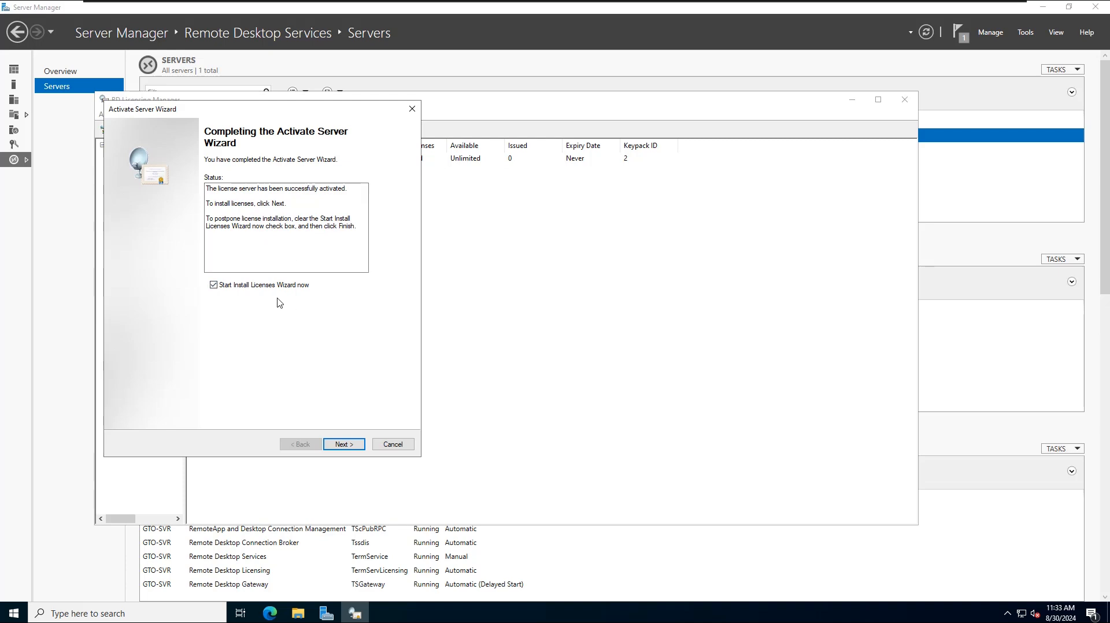
{"action": "mouse_move", "coordinate": [276, 319]}
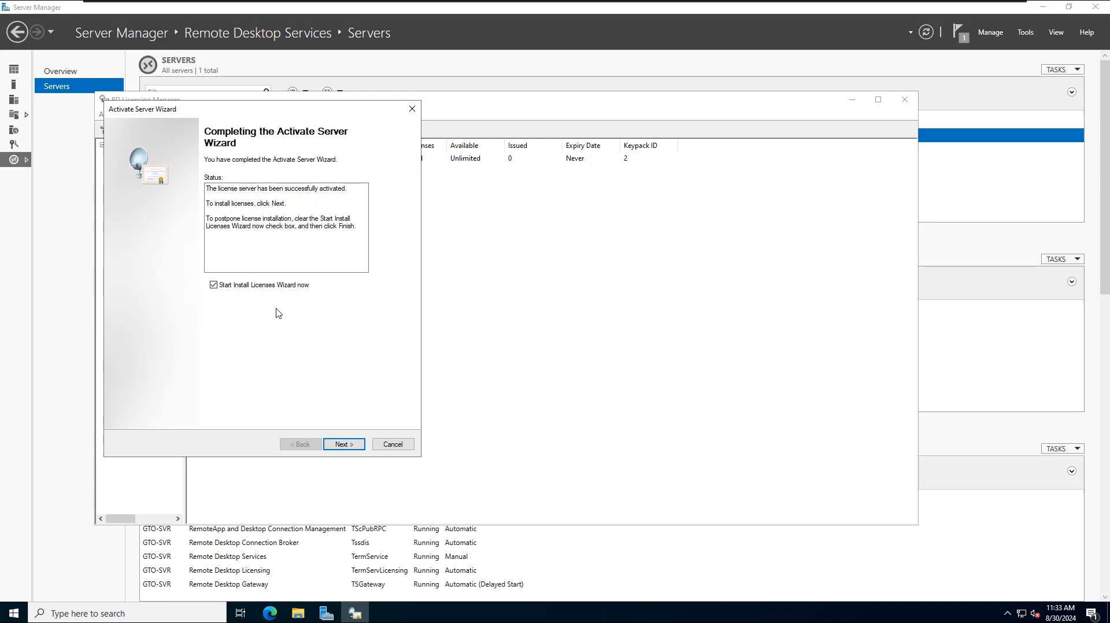
{"action": "left_click", "coordinate": [213, 284]}
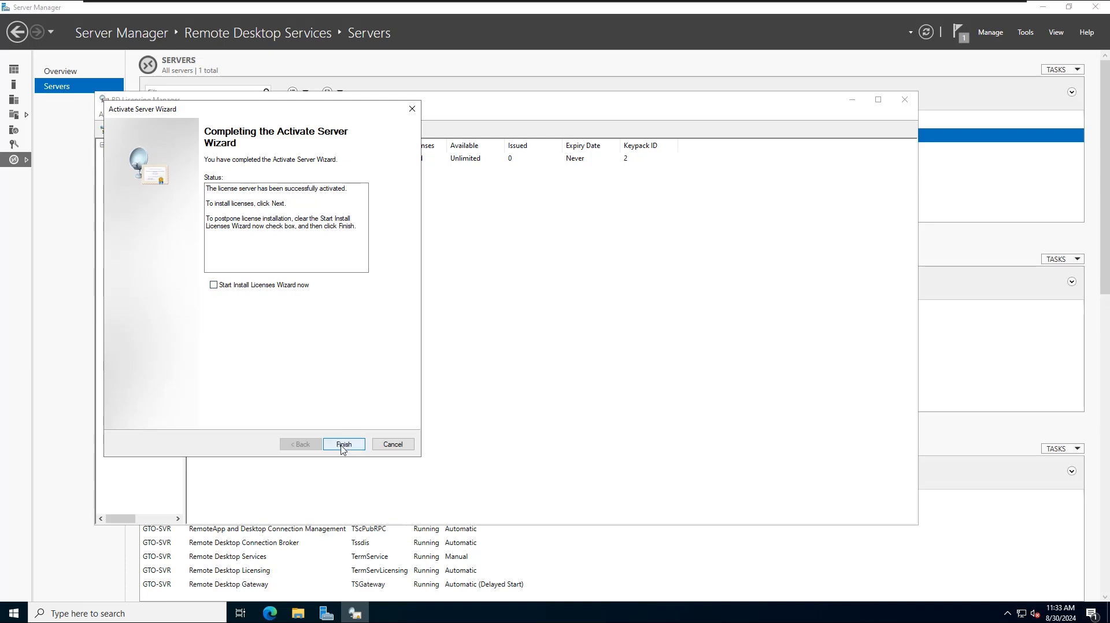
{"action": "left_click", "coordinate": [343, 444]}
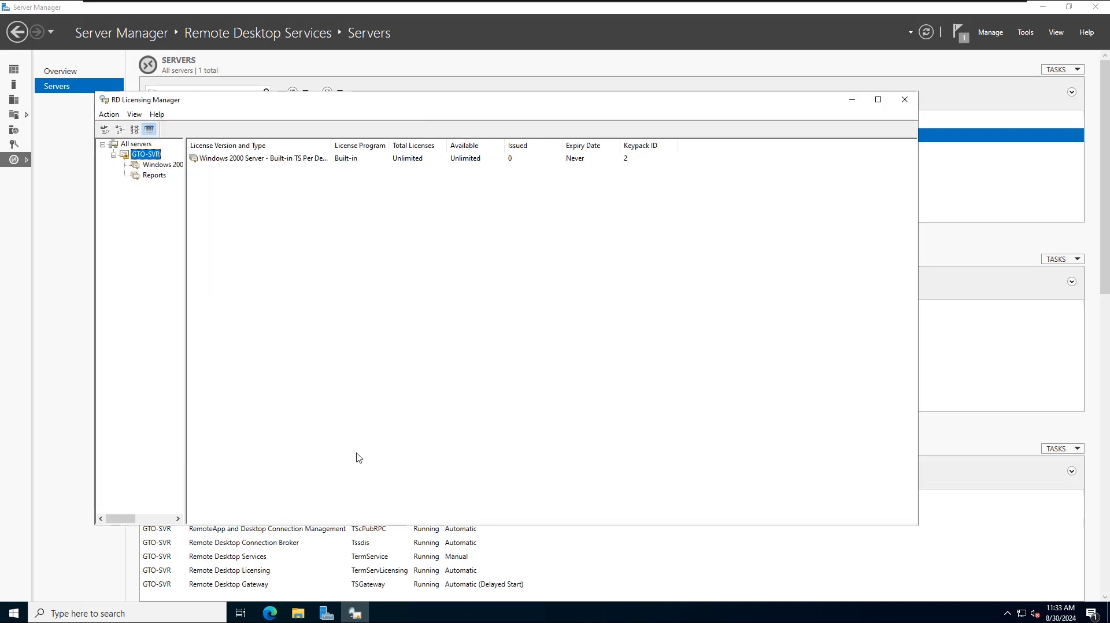
{"action": "mouse_move", "coordinate": [454, 616]}
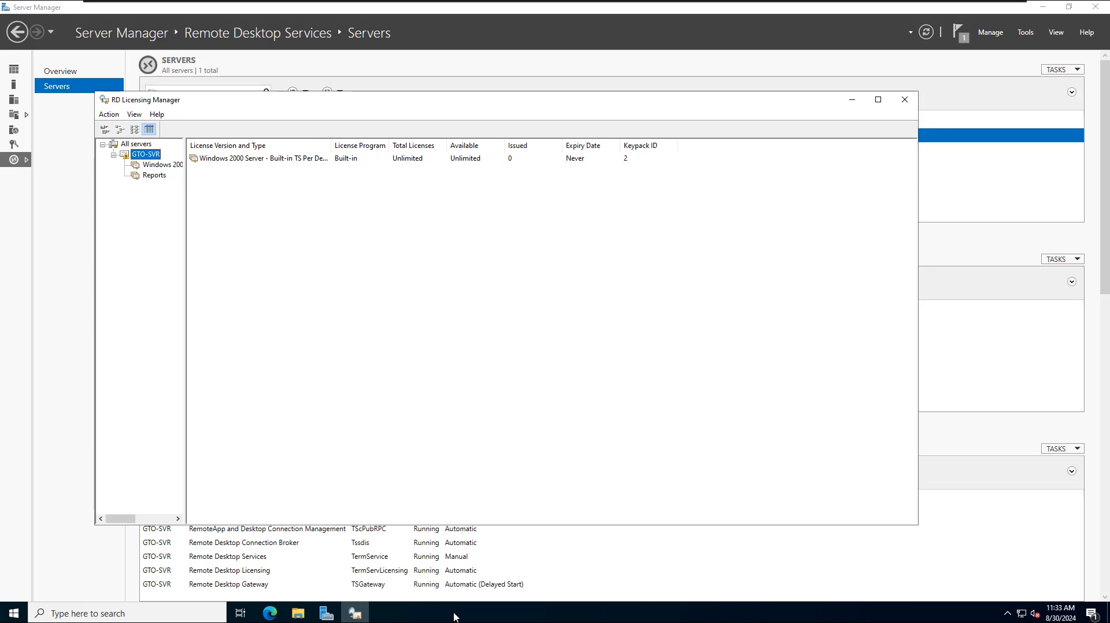
Step: Launch Task Manager from the taskbar and view the Users list, selecting the Administrator session
{"action": "right_click", "coordinate": [453, 613]}
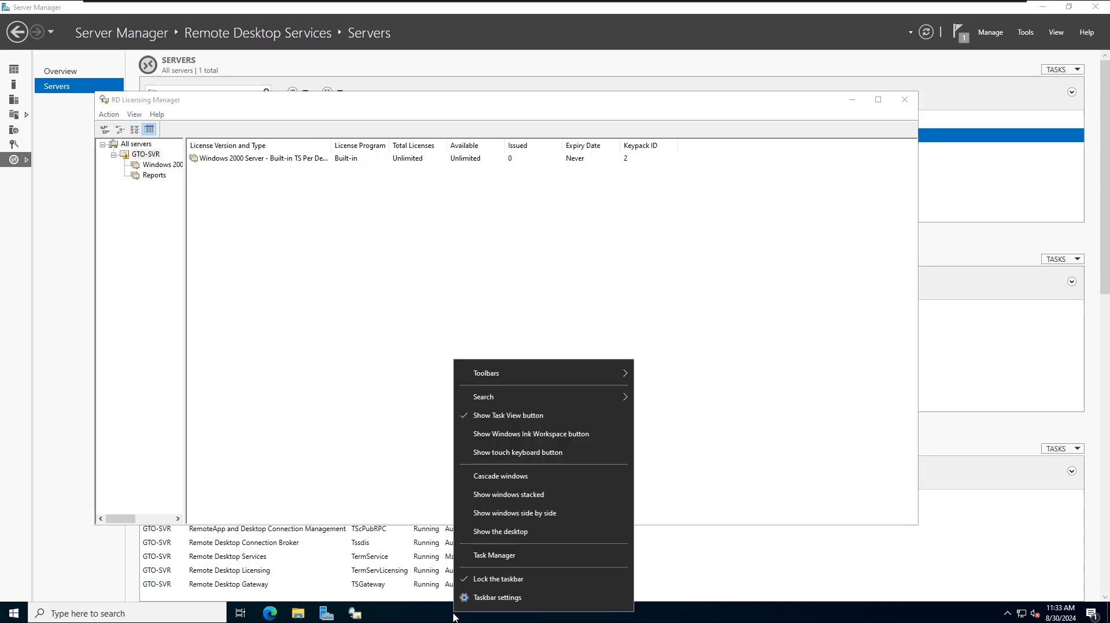
{"action": "left_click", "coordinate": [494, 555]}
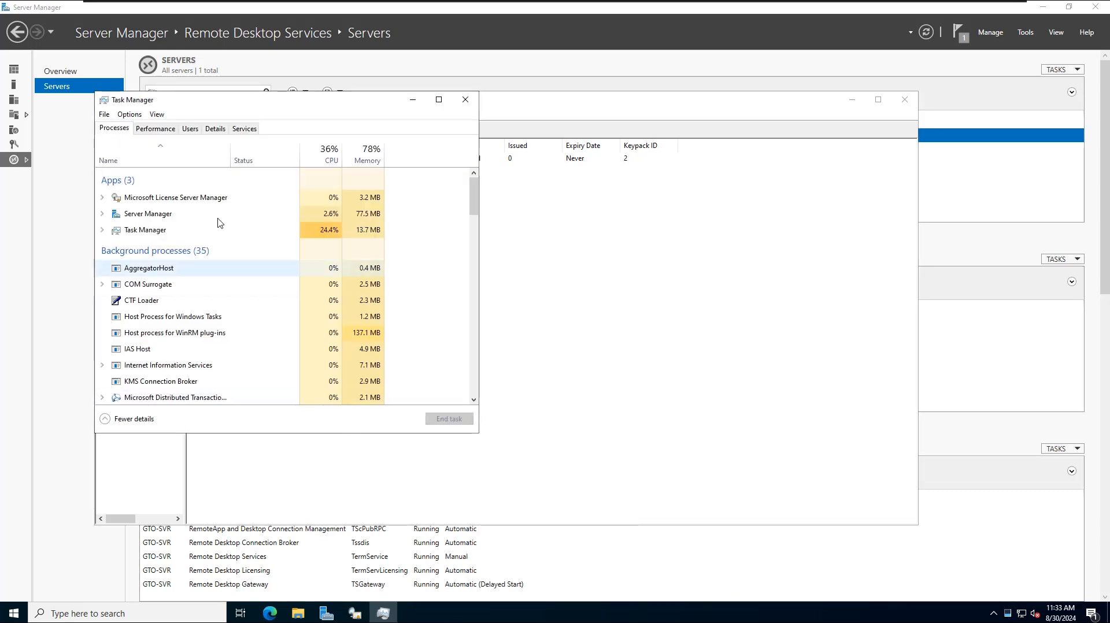
{"action": "left_click", "coordinate": [189, 129]}
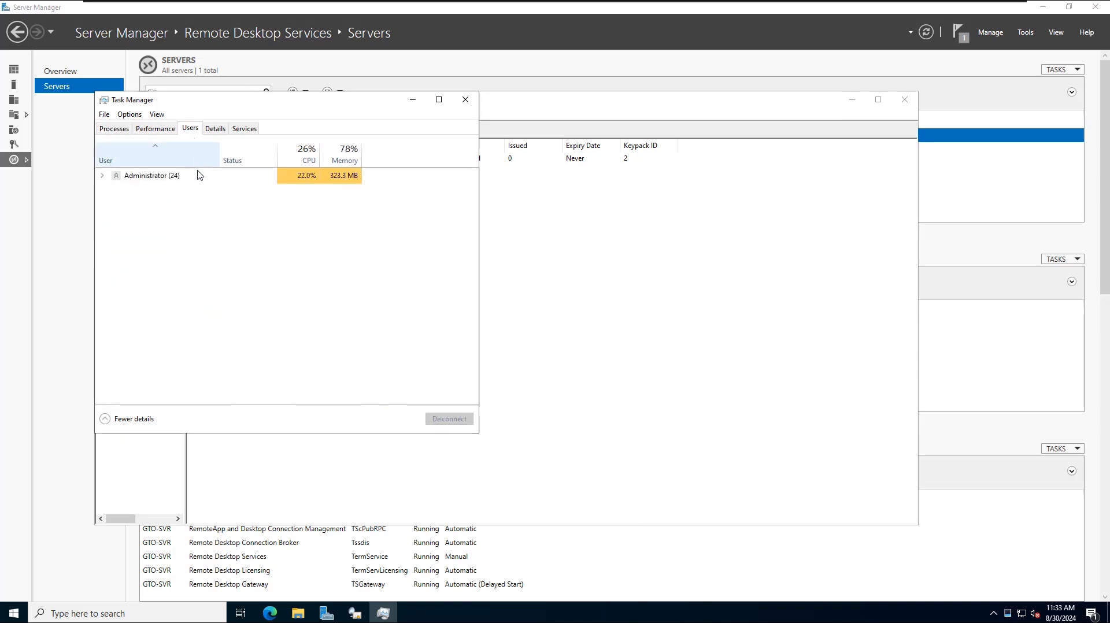
{"action": "left_click", "coordinate": [153, 176]}
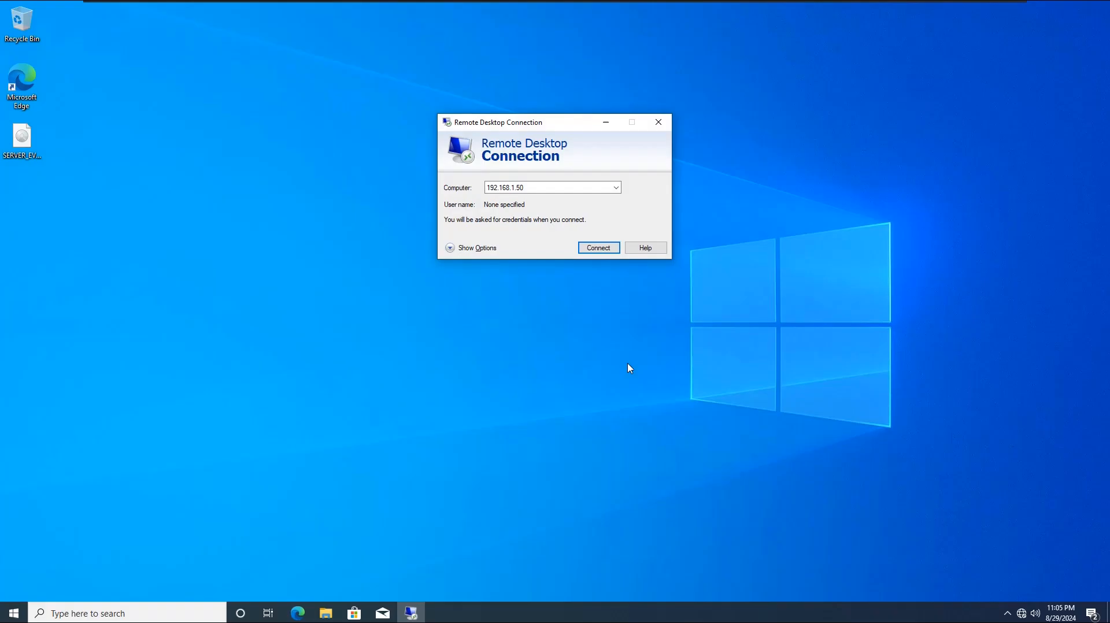
Step: Sign in to 192.168.1.50 as user2, accepting the certificate, and view Administrator, user1 and user2 sessions in Task Manager
{"action": "left_click", "coordinate": [598, 247]}
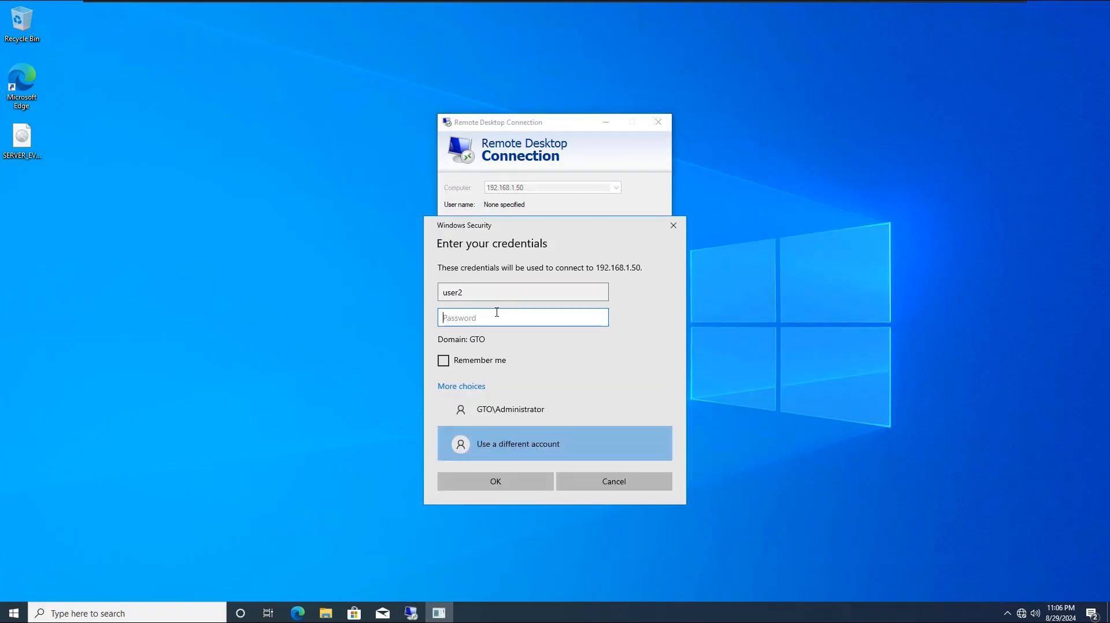
{"action": "left_click", "coordinate": [495, 481]}
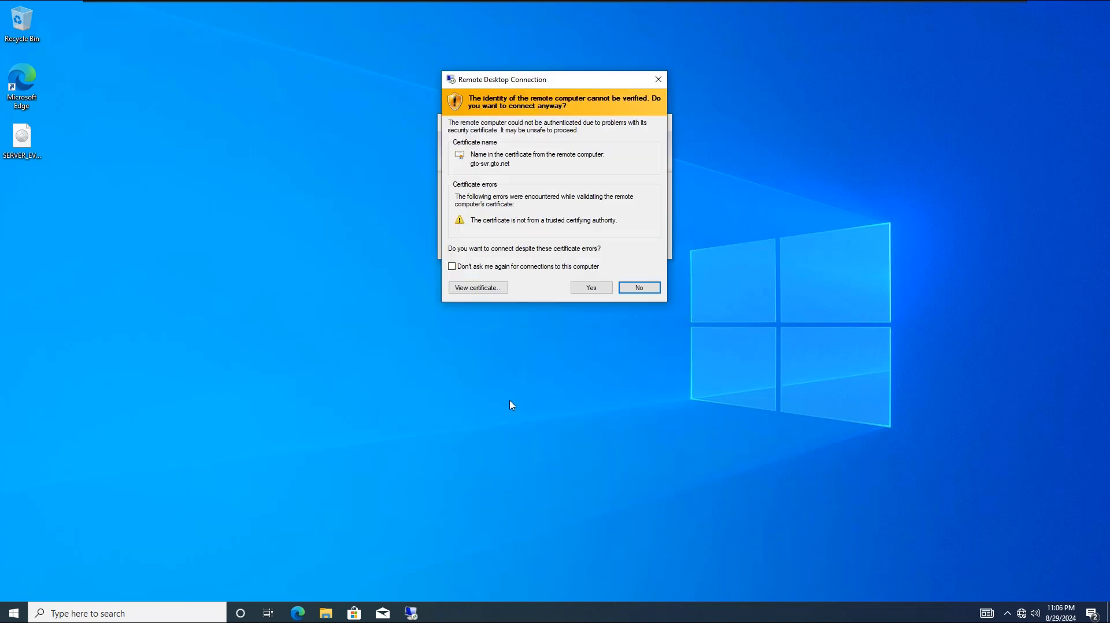
{"action": "left_click", "coordinate": [590, 287]}
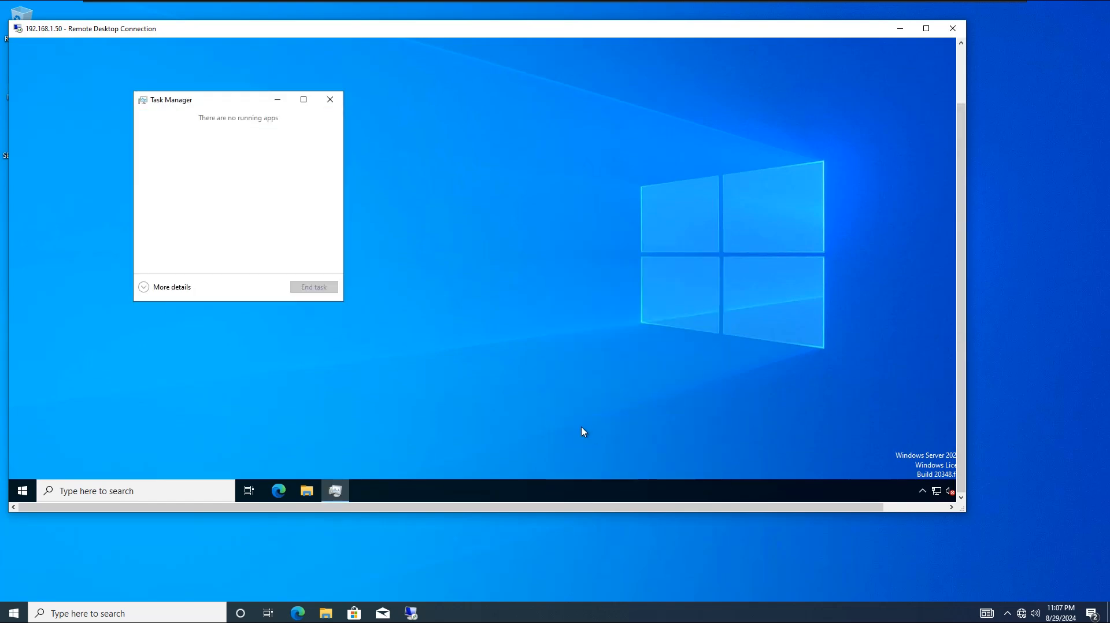
{"action": "left_click", "coordinate": [171, 287]}
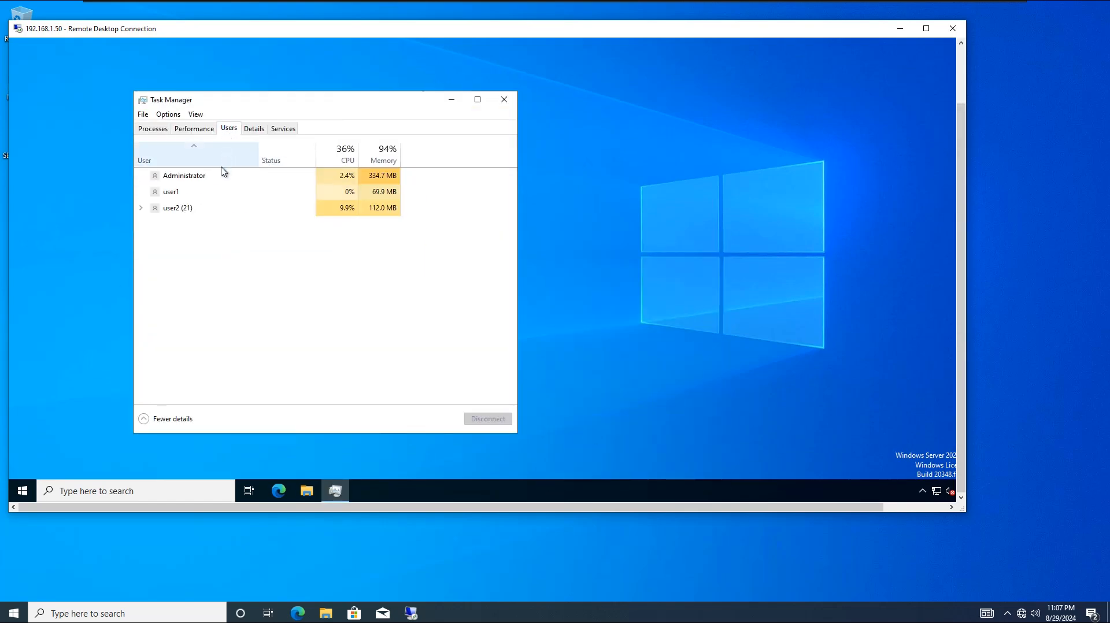